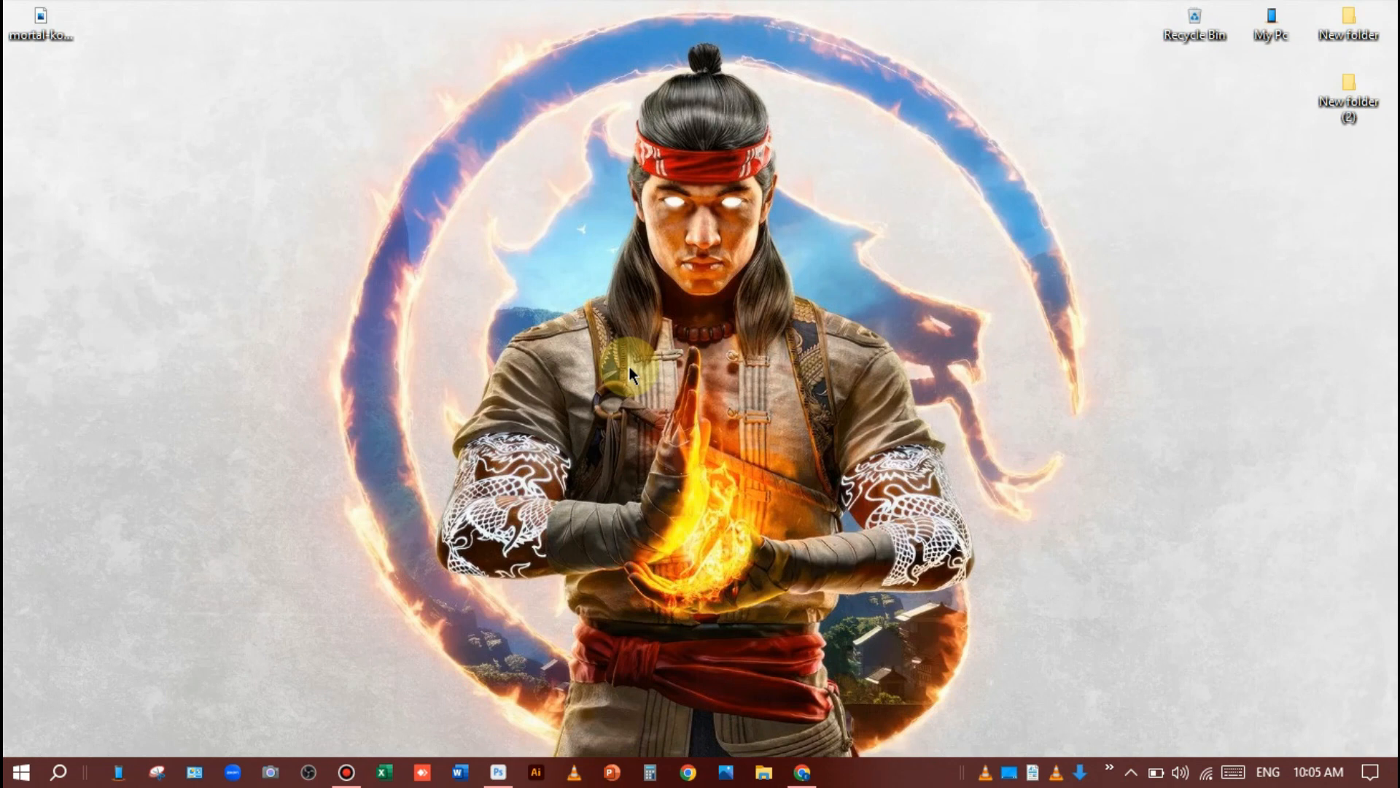
mouse_move(776, 81)
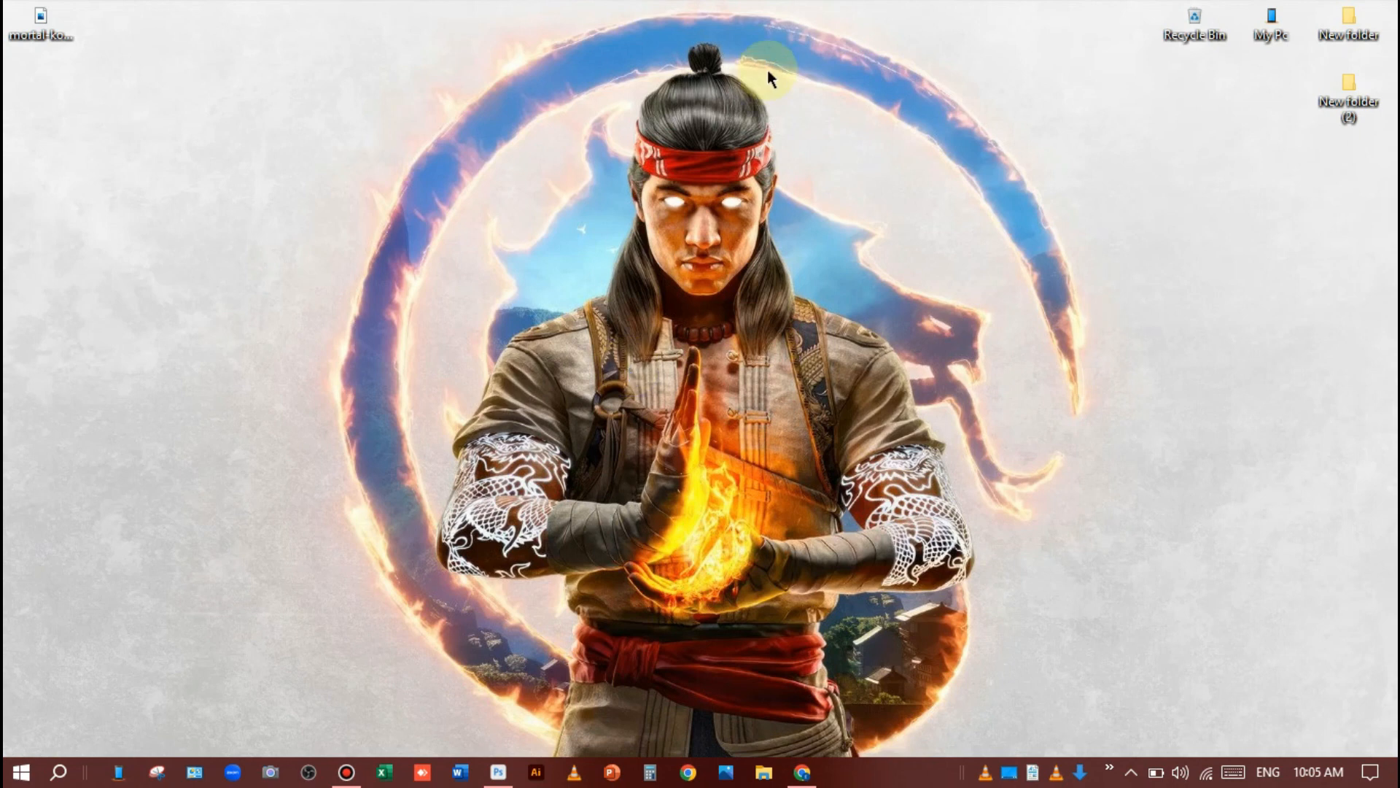
mouse_move(548, 496)
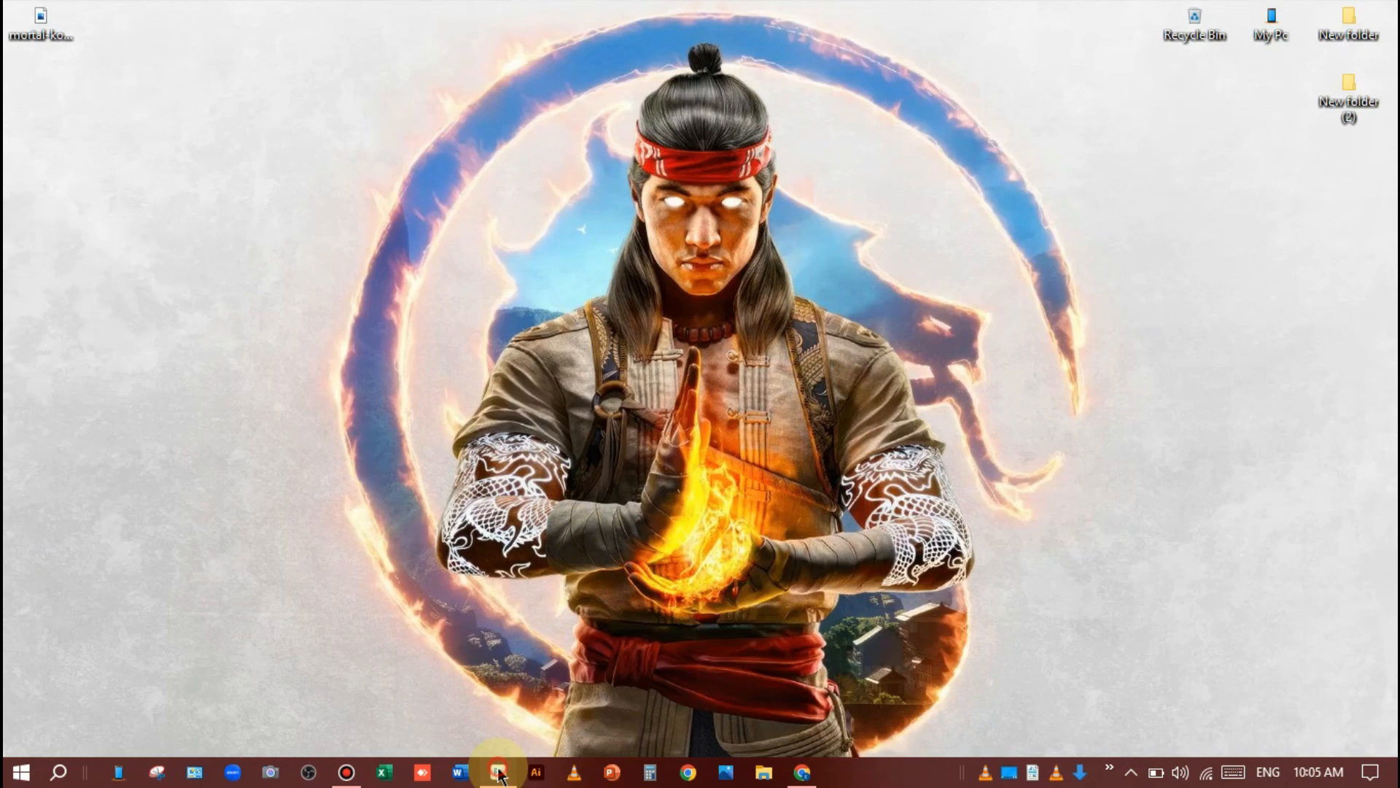
Bring up the bearded portrait, zoom in and duplicate its Background layer for editing.
click(493, 774)
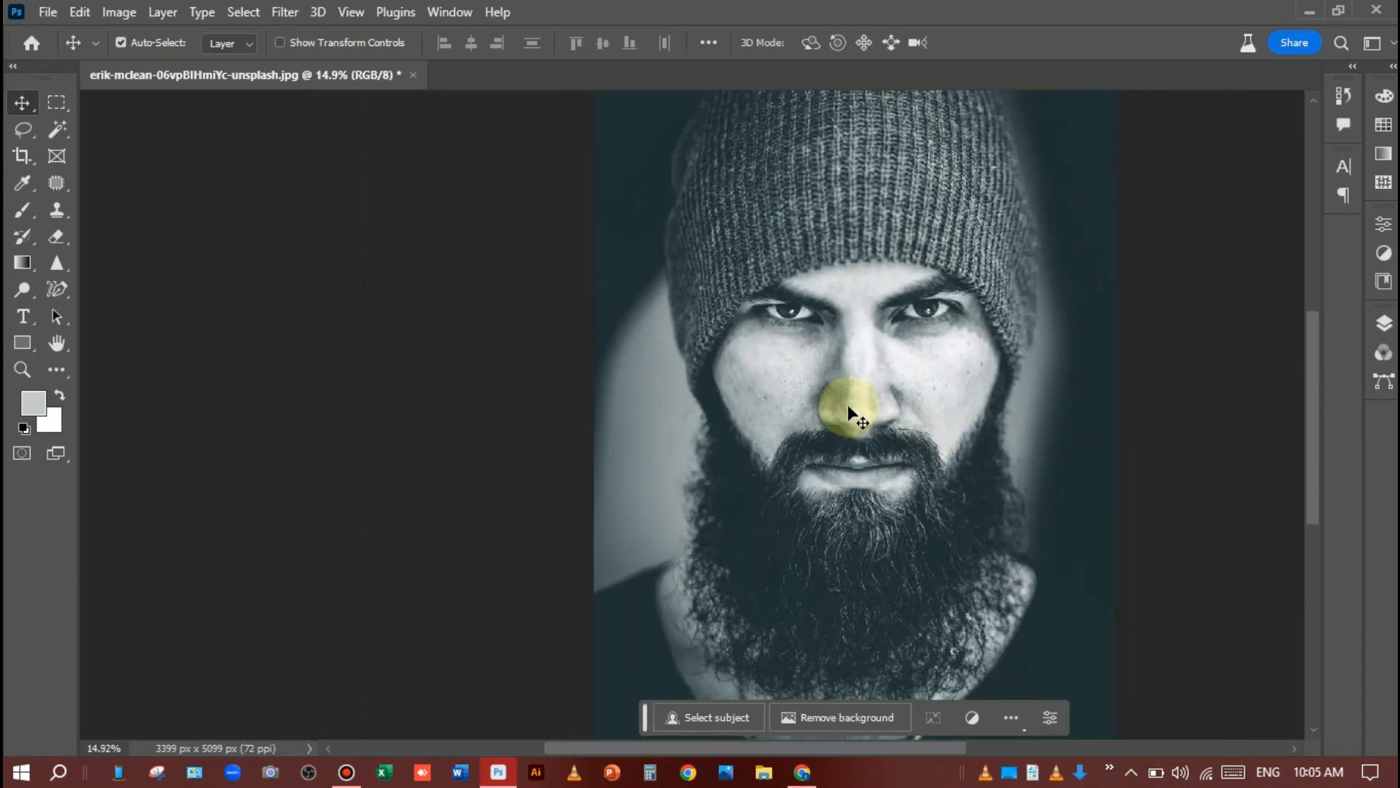
scroll(down, 3)
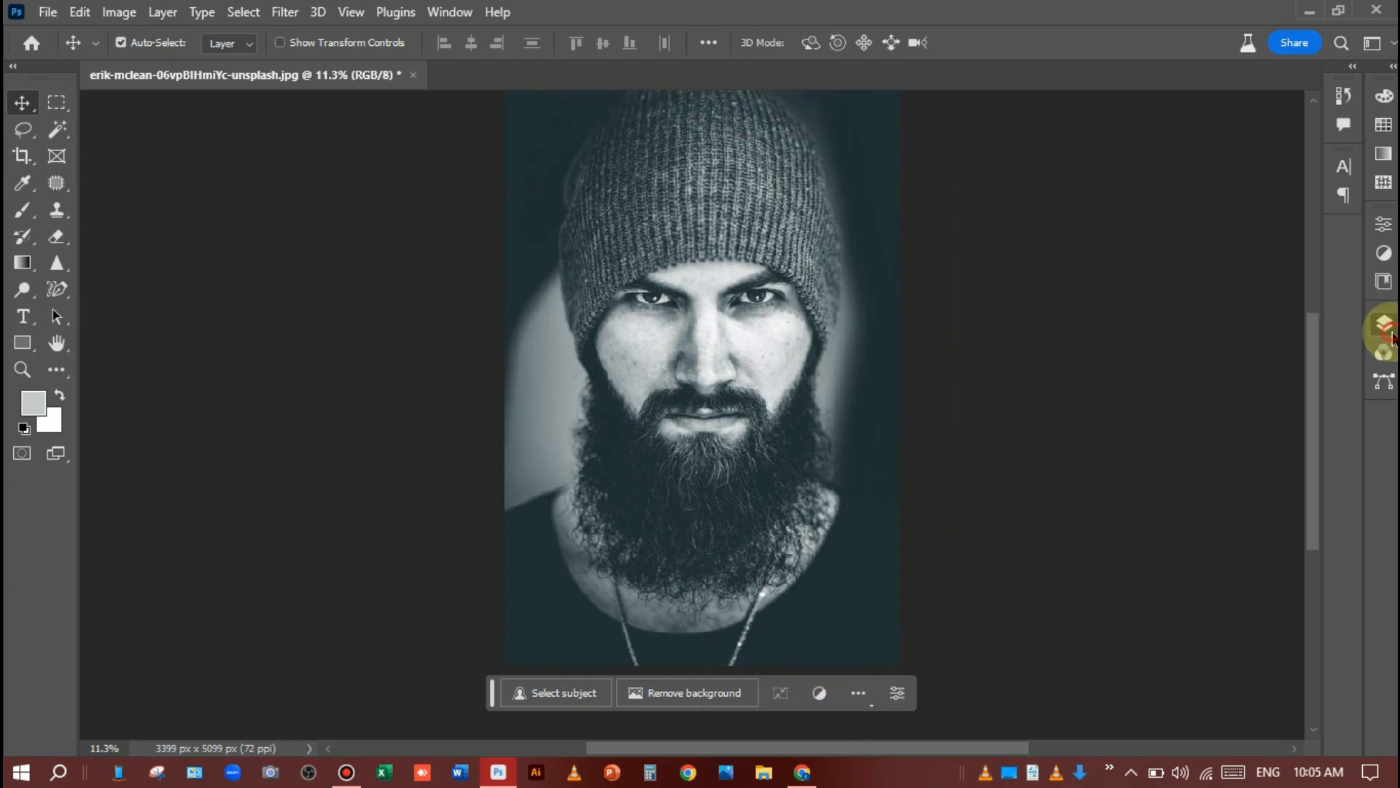
click(1383, 322)
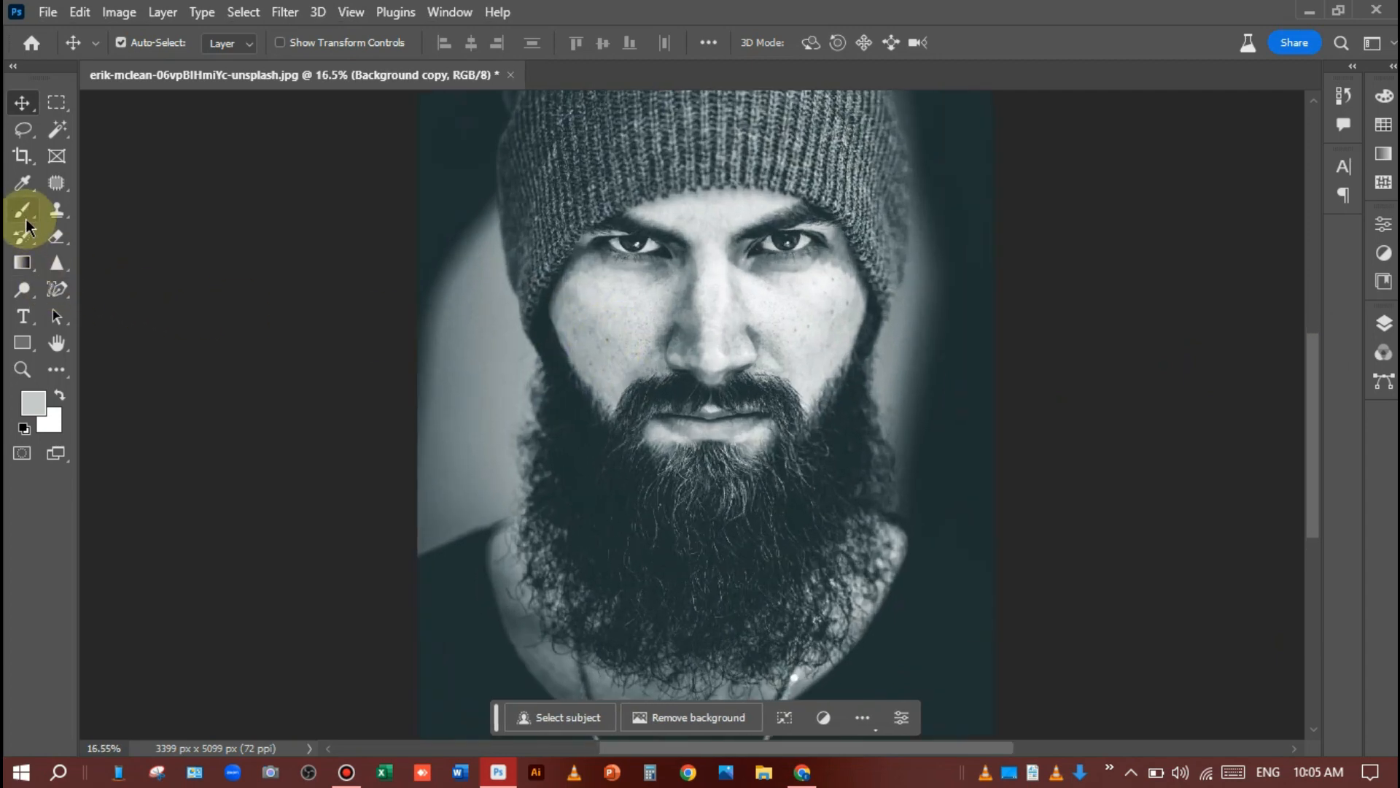
Pick the Brush tool and lower the paint opacity stepwise to about 34%.
click(22, 210)
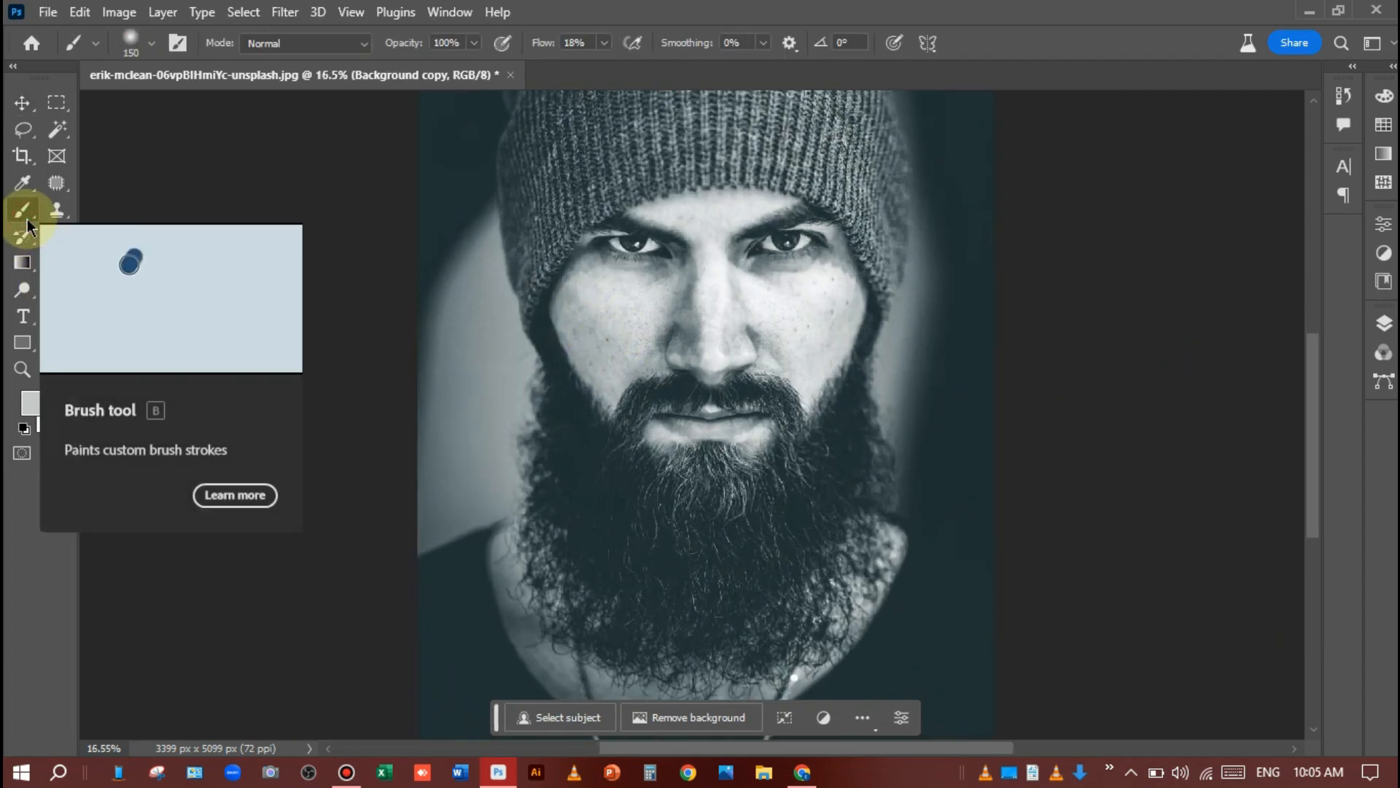
click(150, 42)
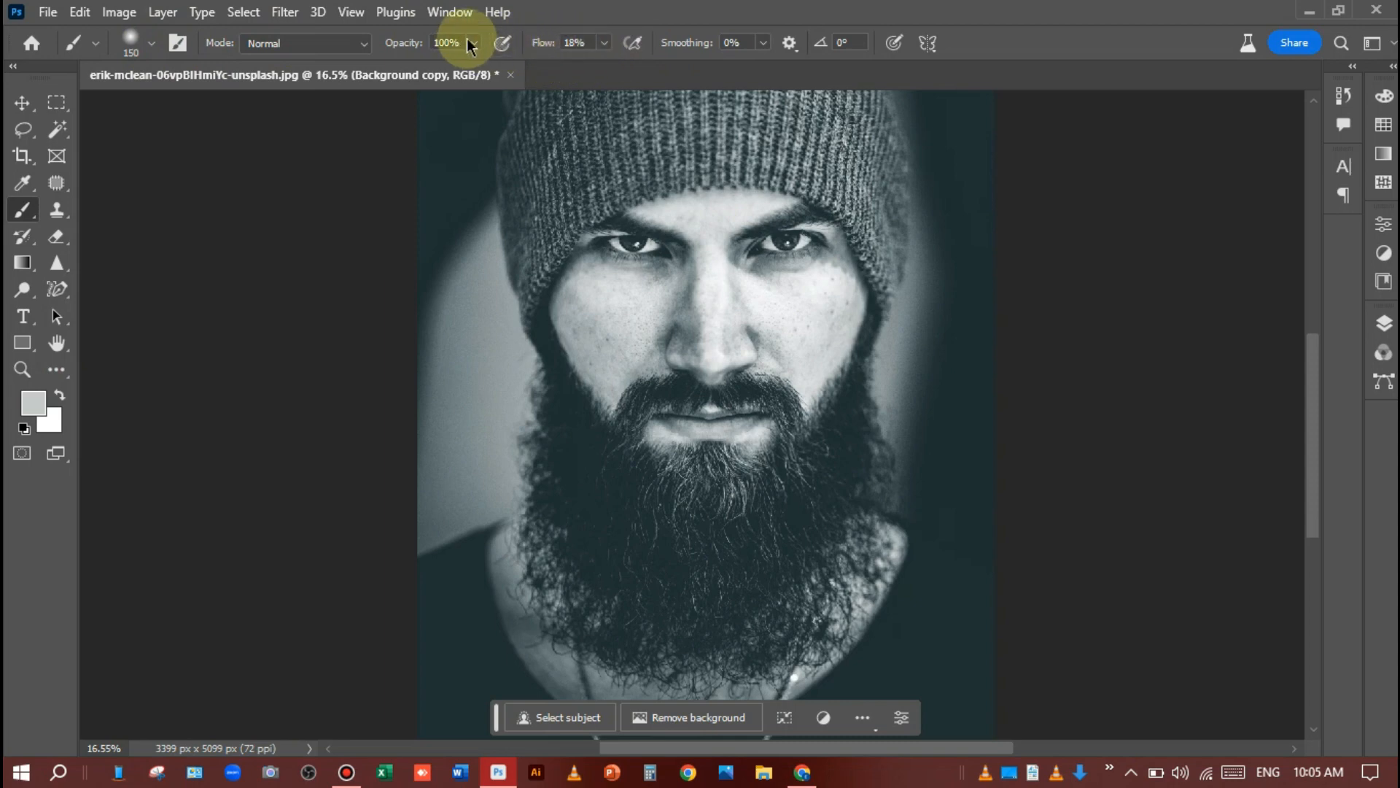
drag(469, 43, 436, 69)
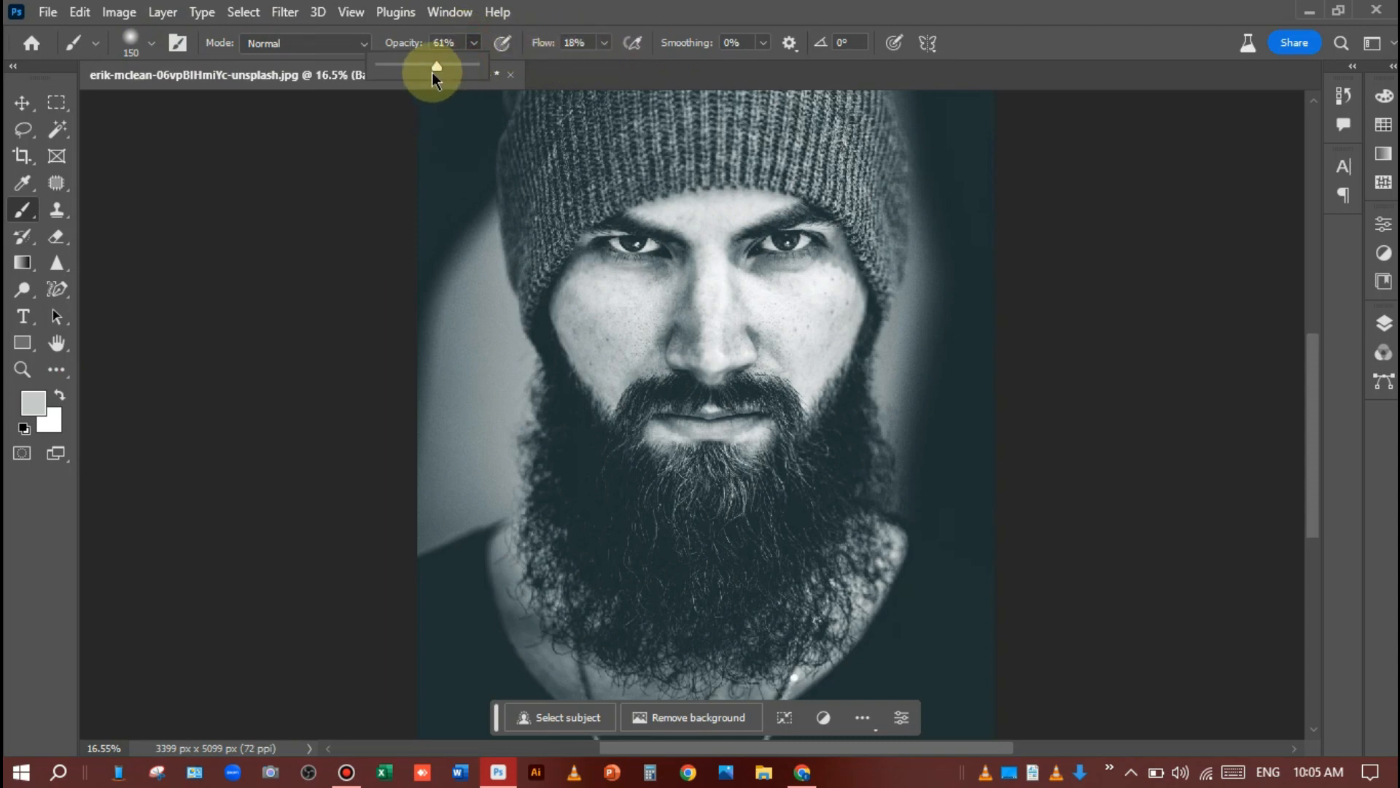
drag(436, 66, 423, 66)
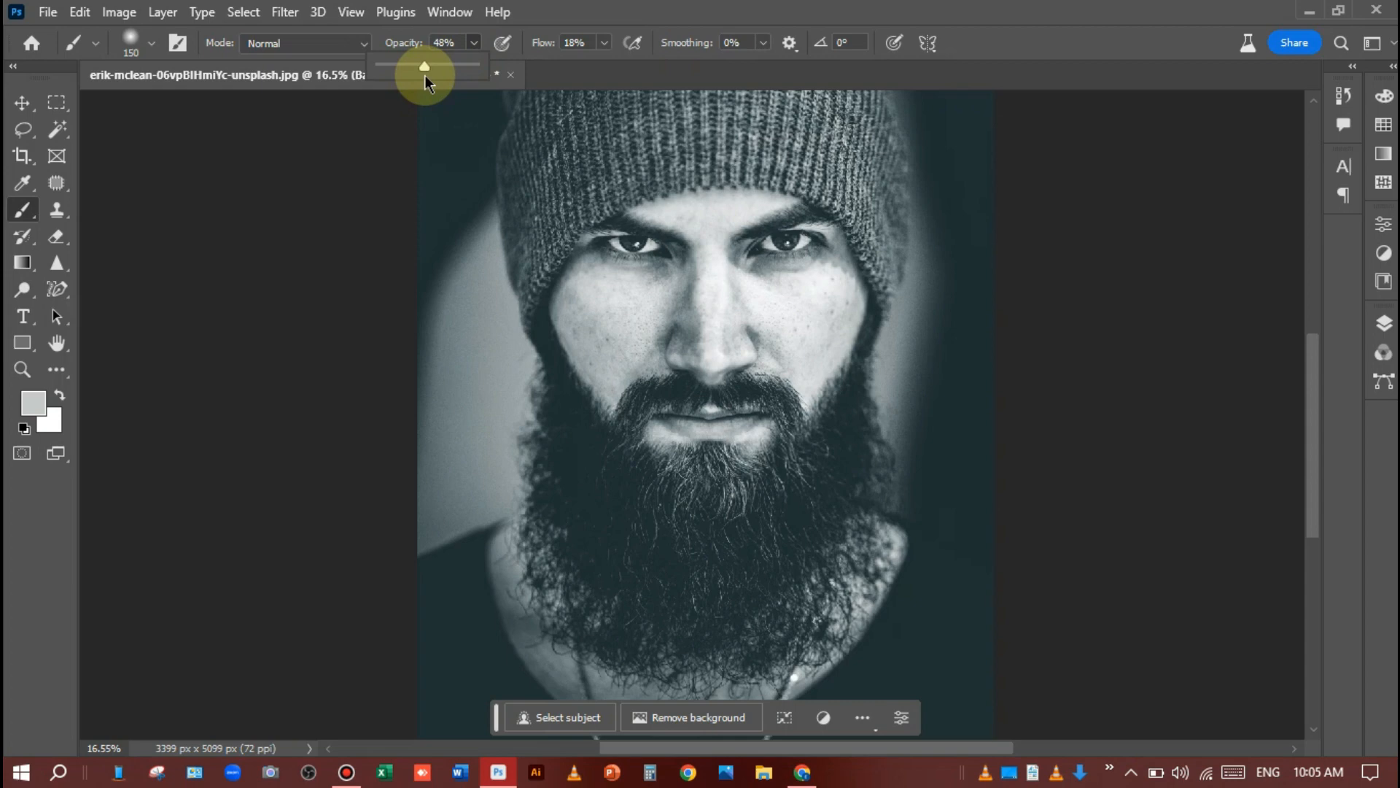
drag(425, 66, 417, 65)
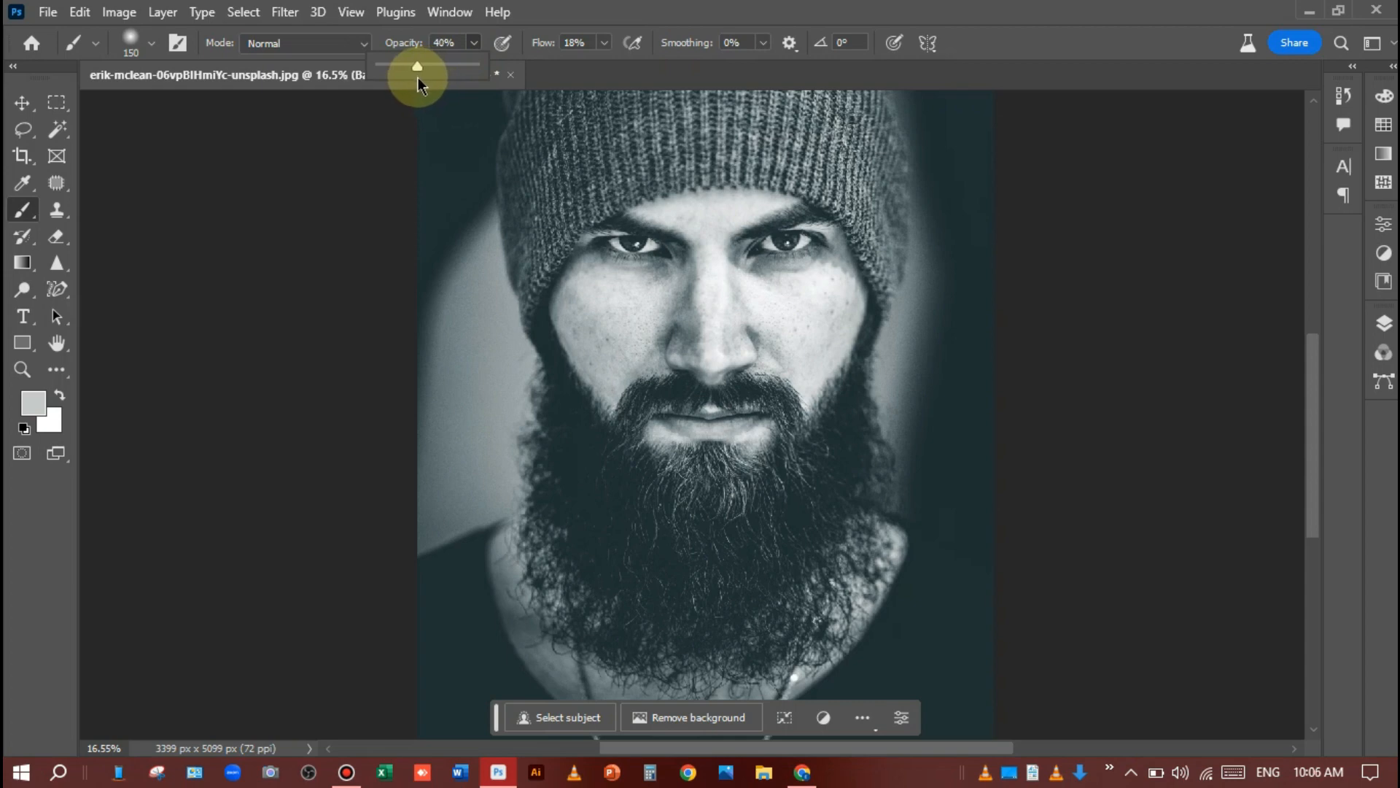
drag(416, 66, 668, 66)
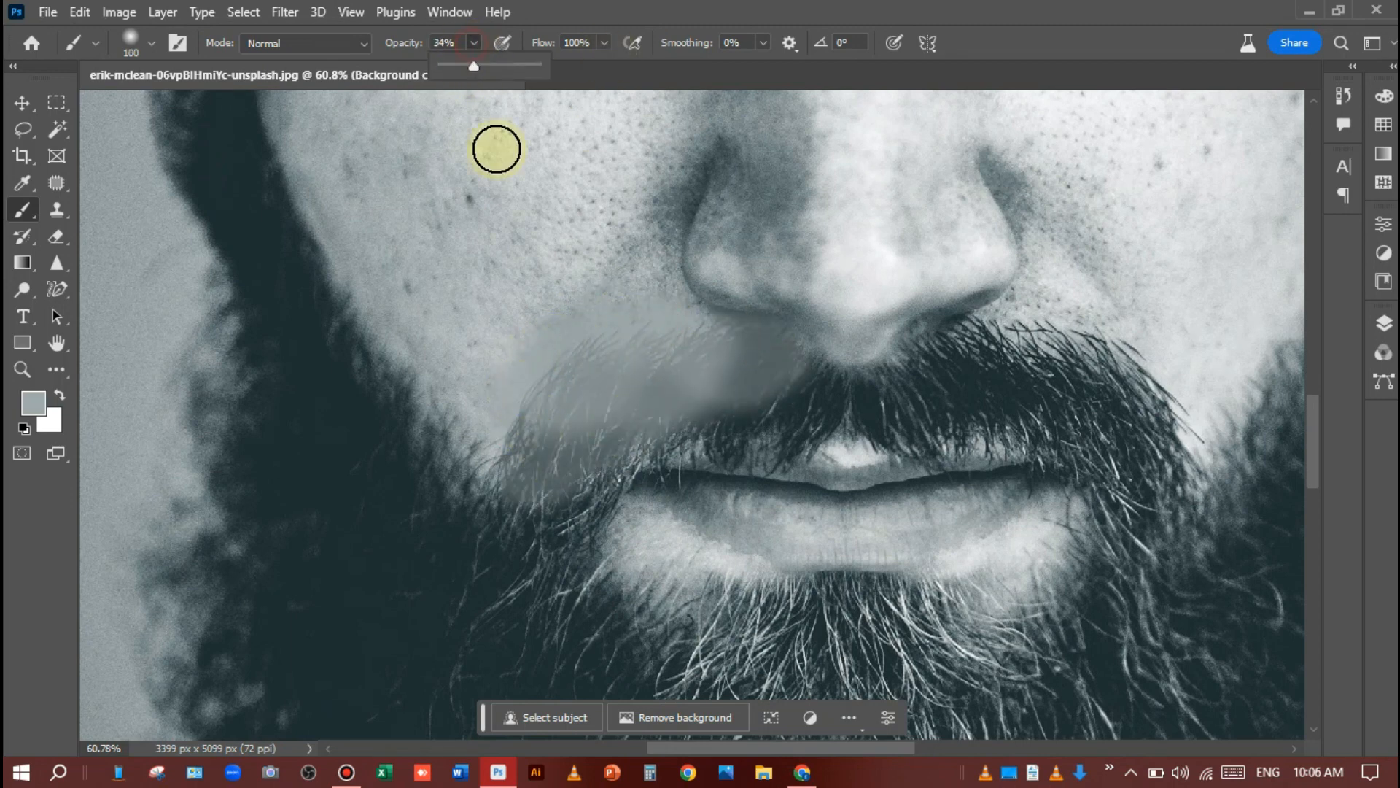
Paint grey skin tone over the moustache on both sides below the nose.
drag(496, 149, 636, 423)
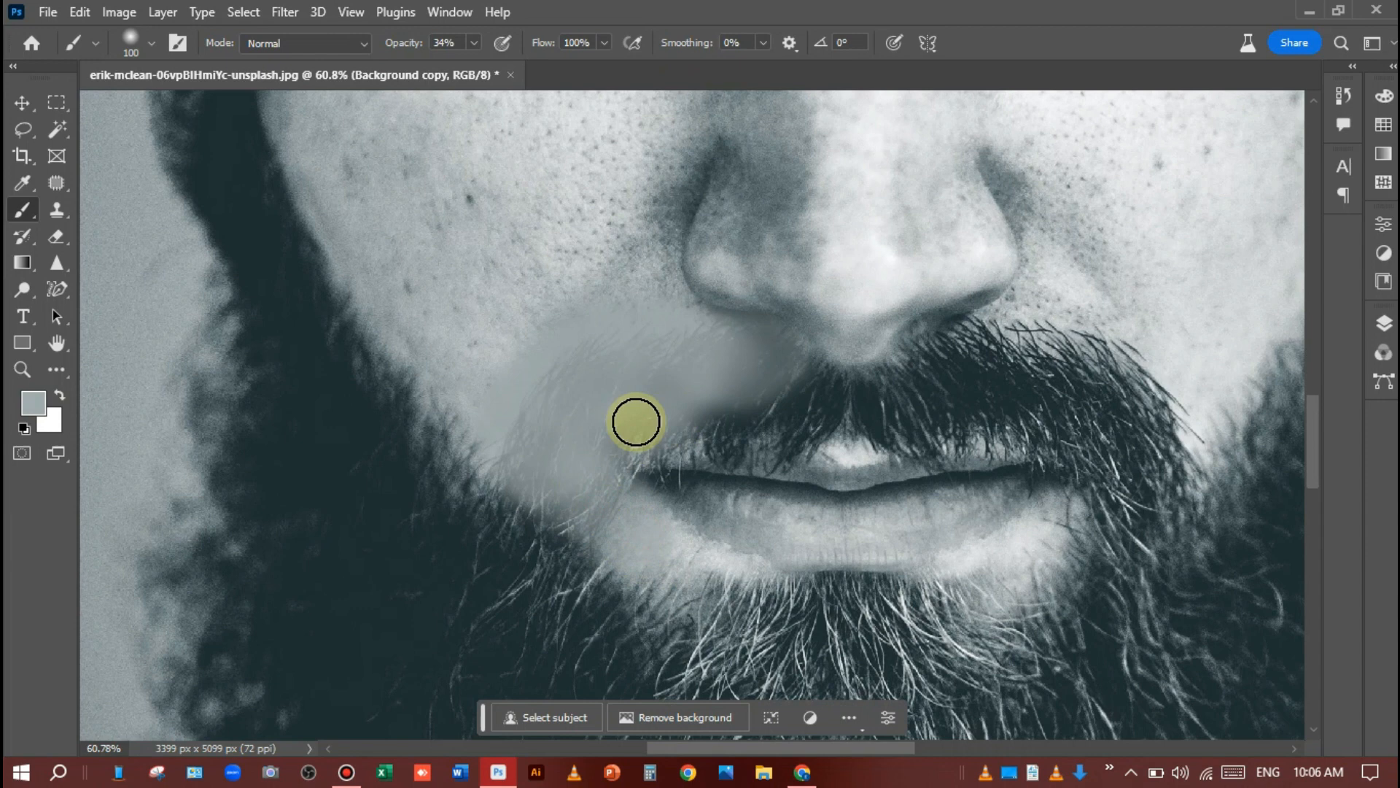
drag(634, 421, 817, 416)
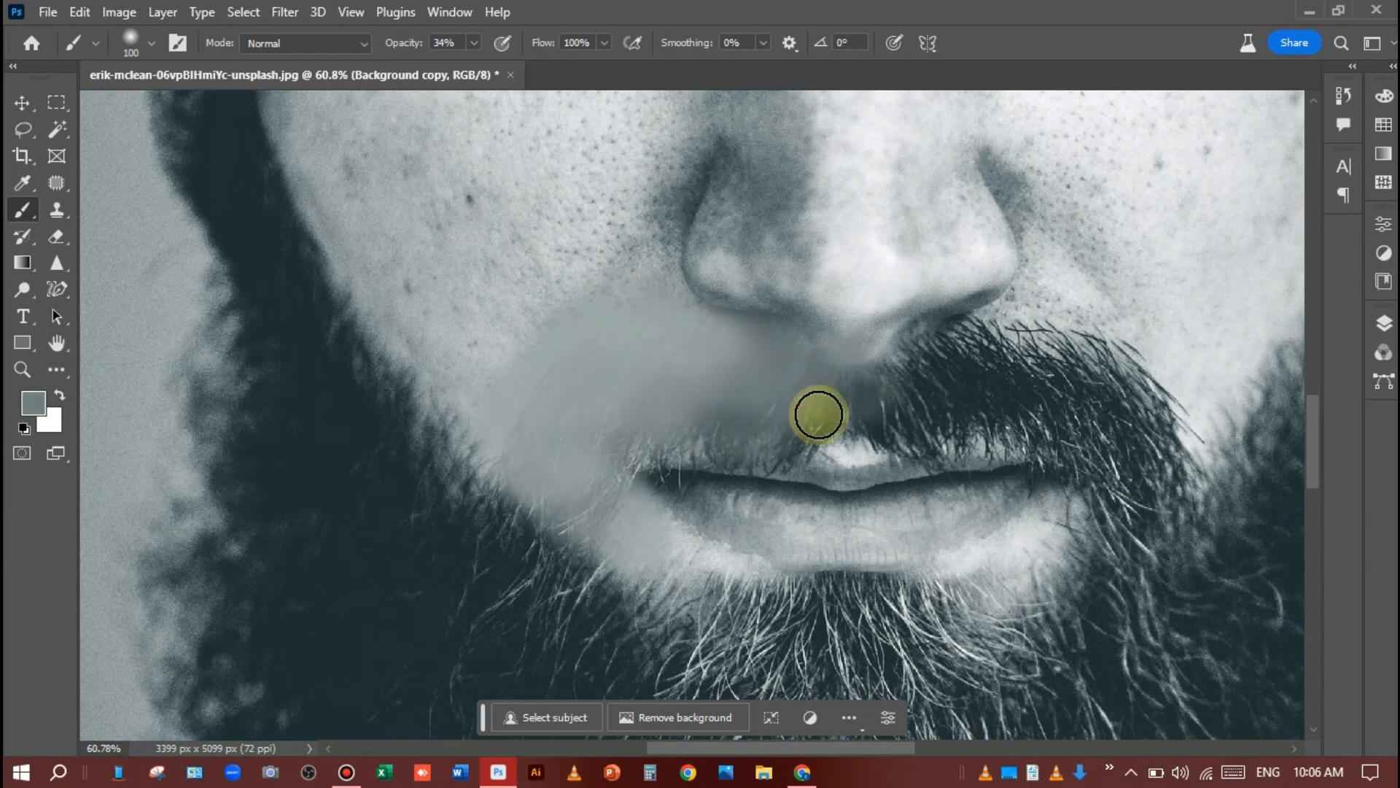
drag(817, 416, 846, 391)
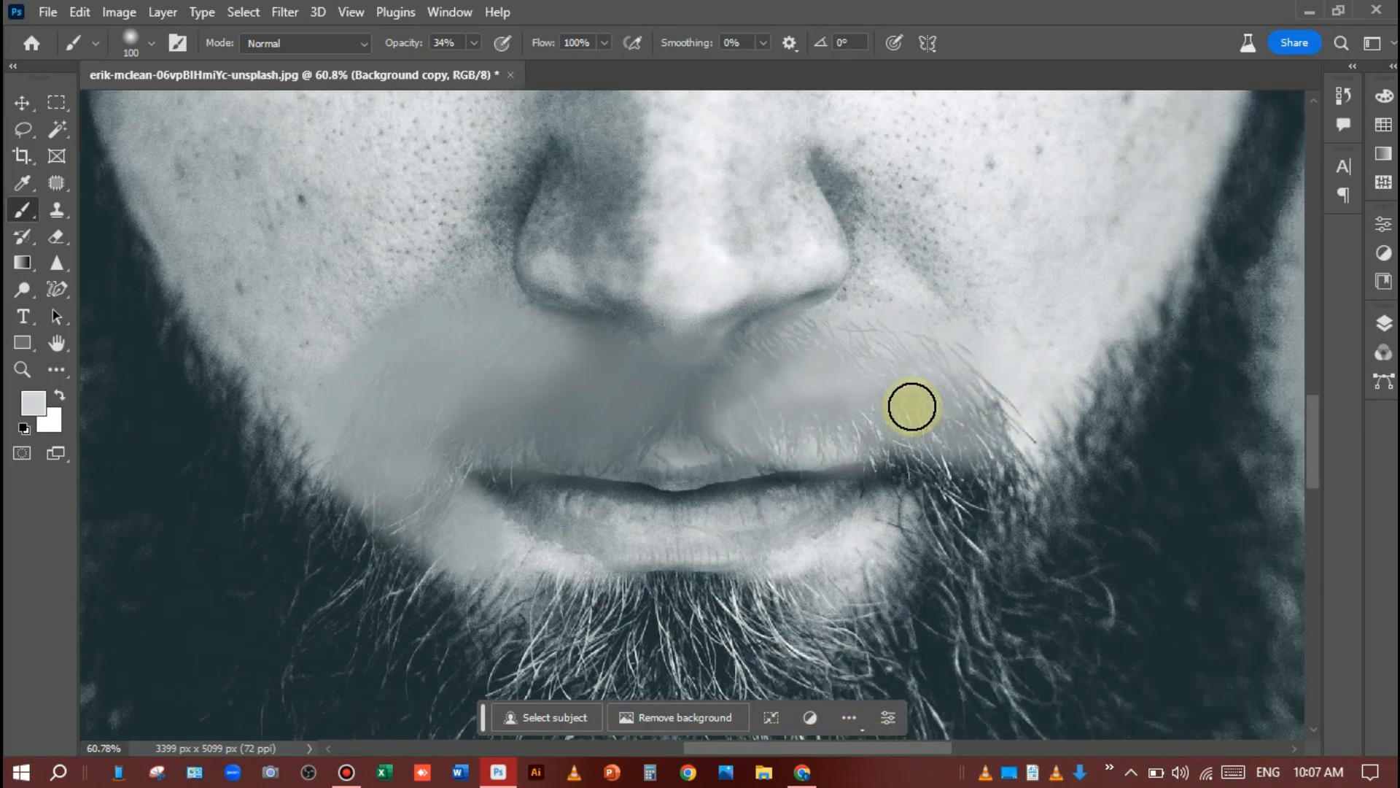
drag(911, 407, 342, 425)
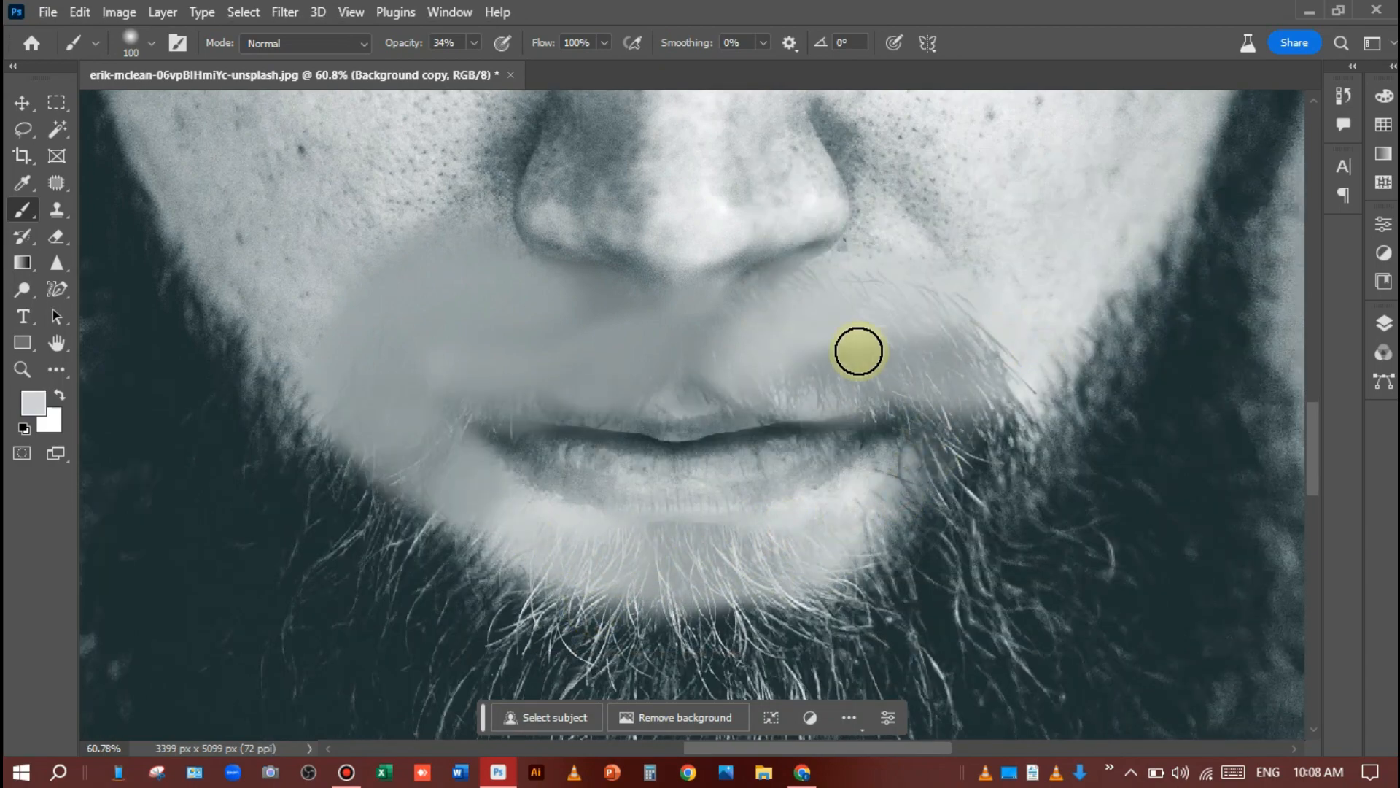
Cover the right upper lip, right jaw and beard beside the mouth with skin tone.
drag(858, 352, 1061, 368)
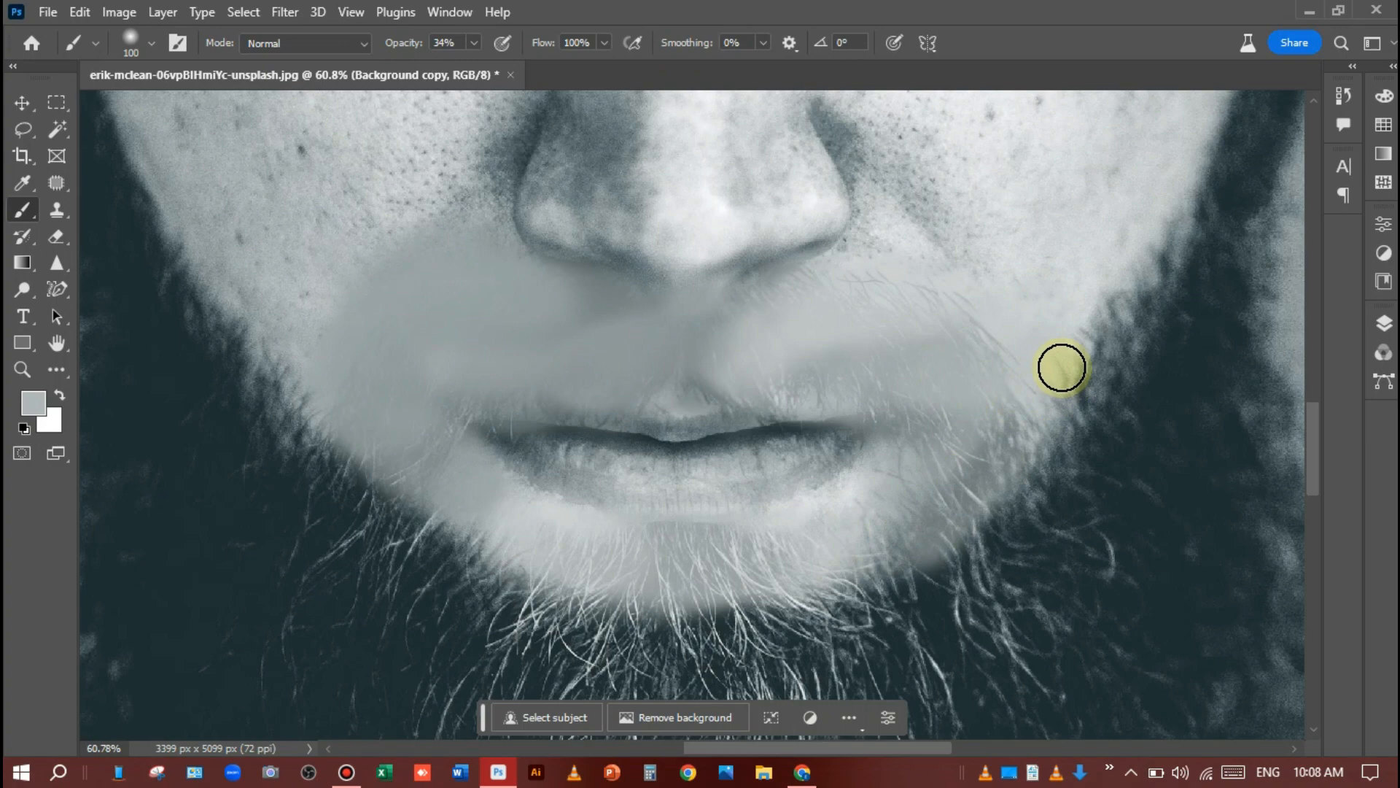
drag(1061, 367, 303, 384)
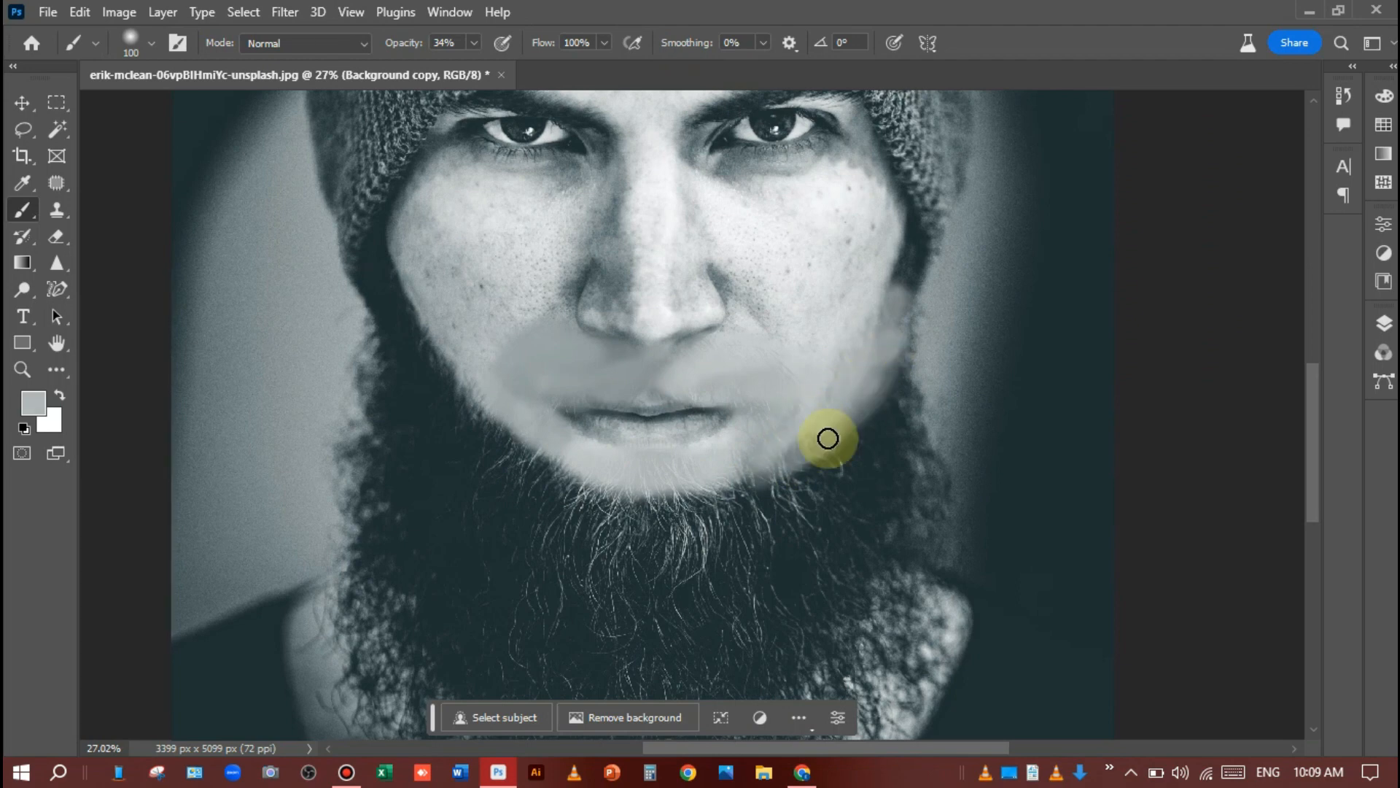
drag(827, 439, 490, 422)
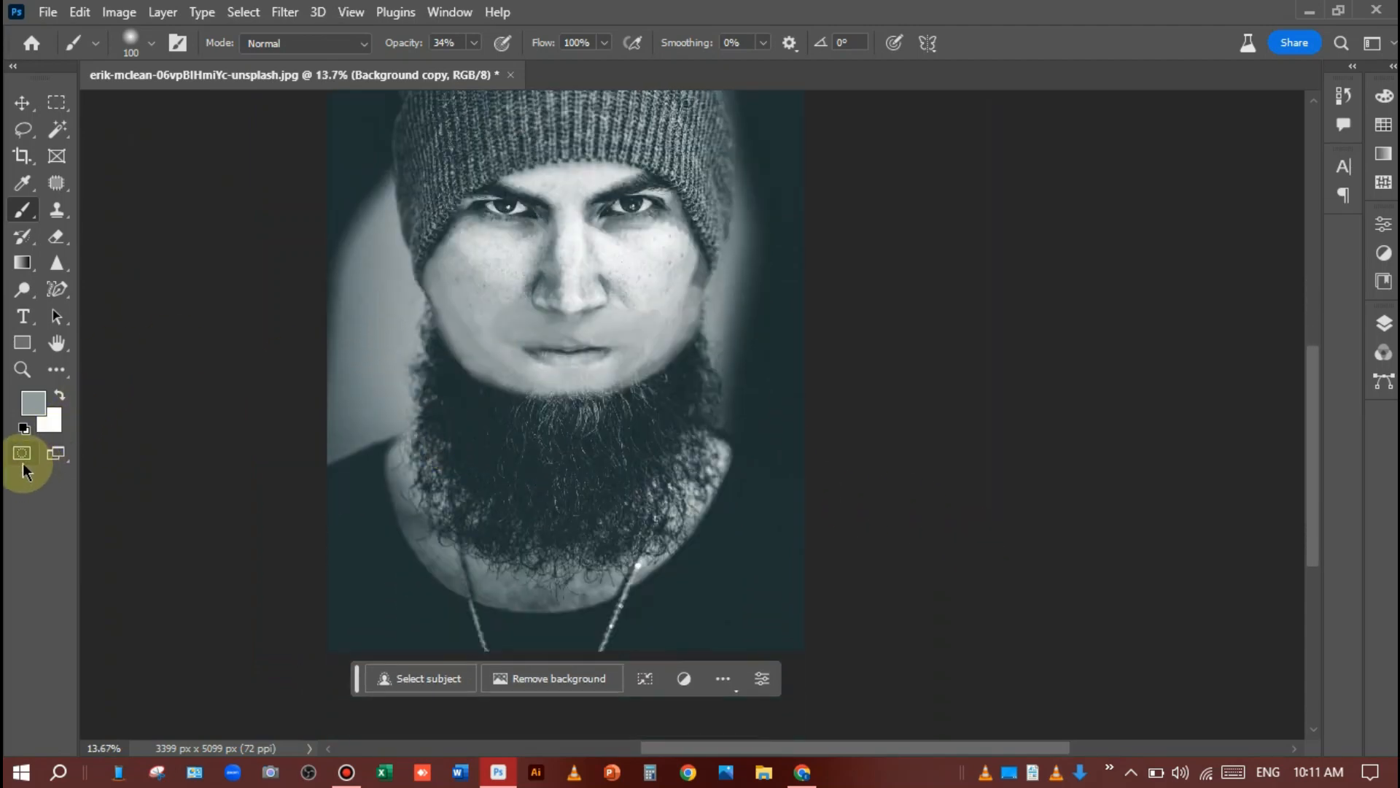
Enter Quick Mask mode with black paint at 100% opacity and about 36% flow.
click(22, 454)
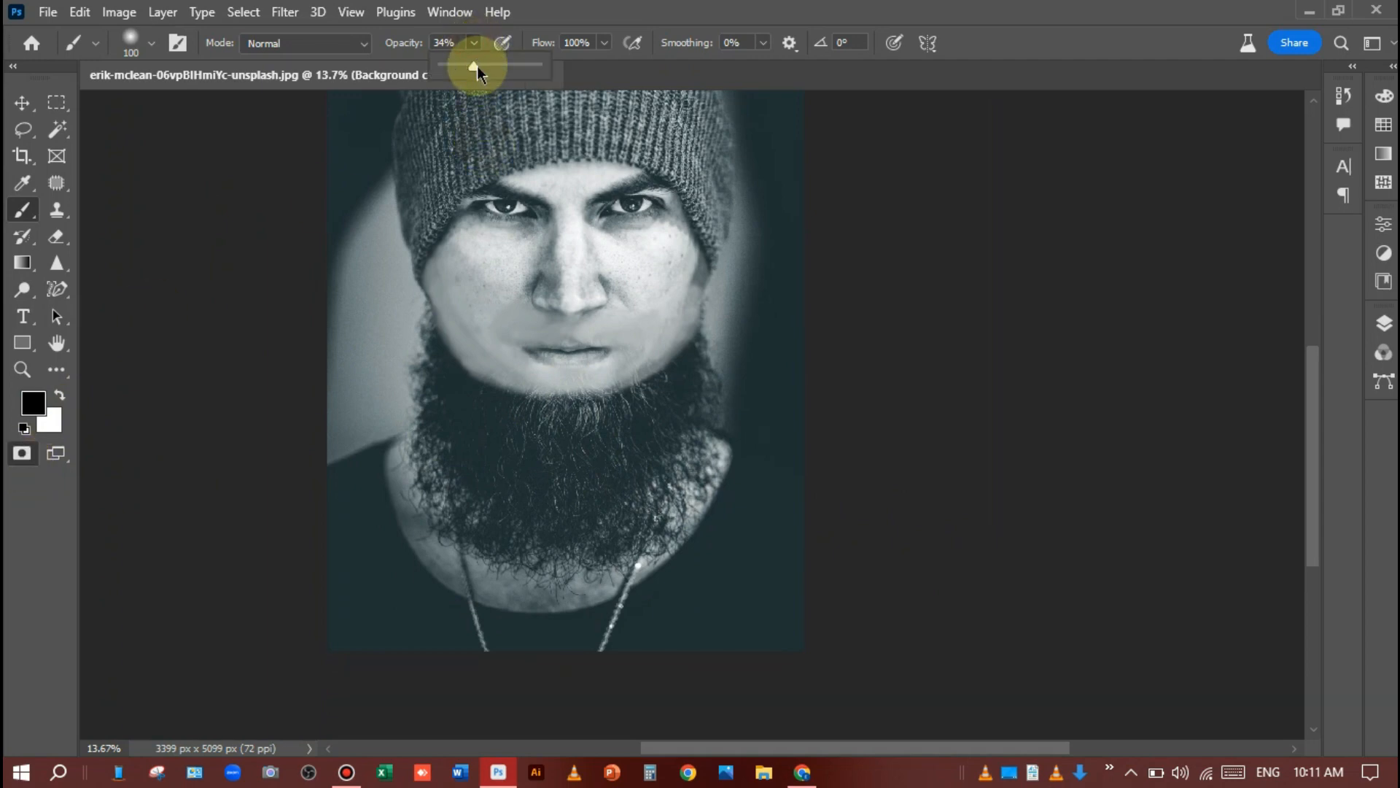
drag(471, 65, 535, 65)
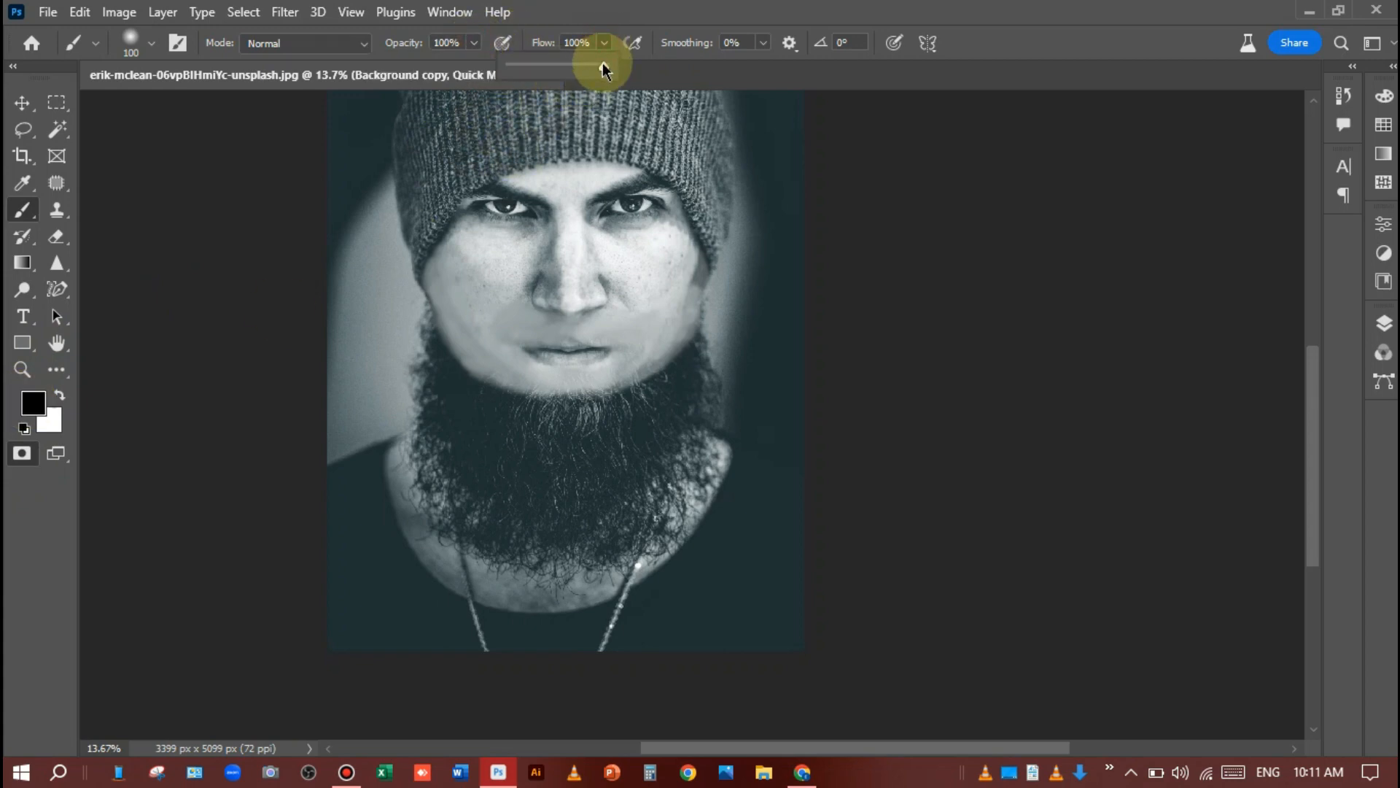
drag(602, 64, 543, 64)
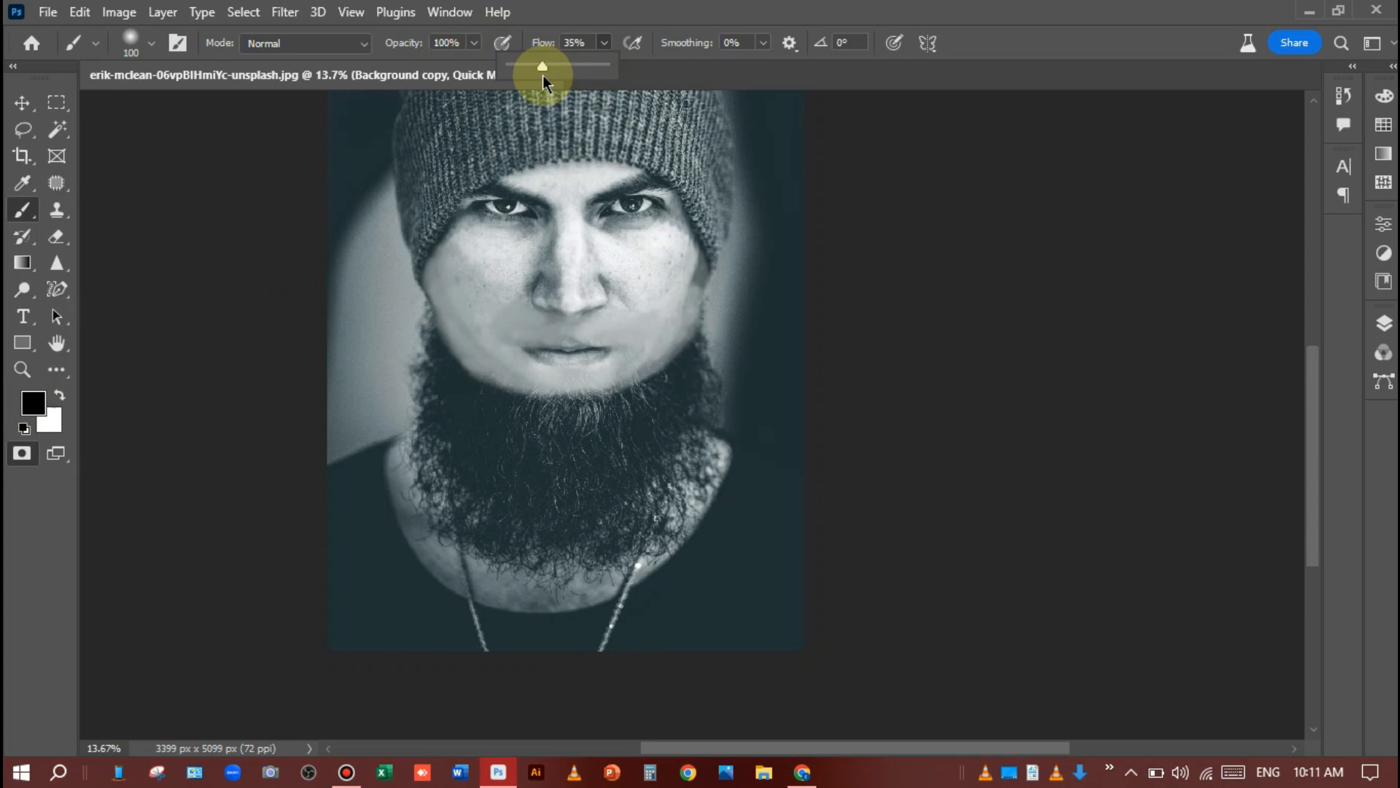
mouse_move(549, 88)
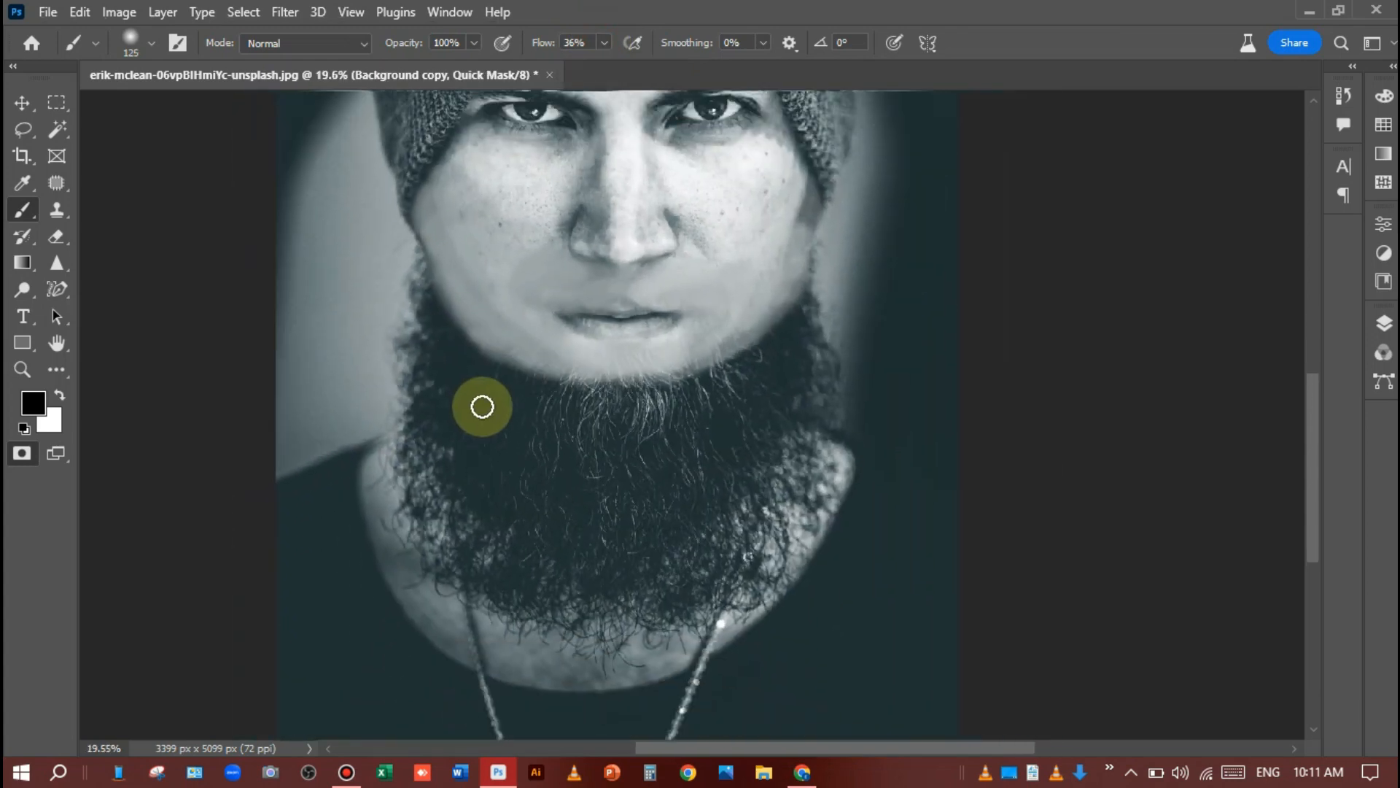
Paint the red quick mask over the chin, left cheek and jaw, lower beard and right side.
drag(483, 407, 593, 468)
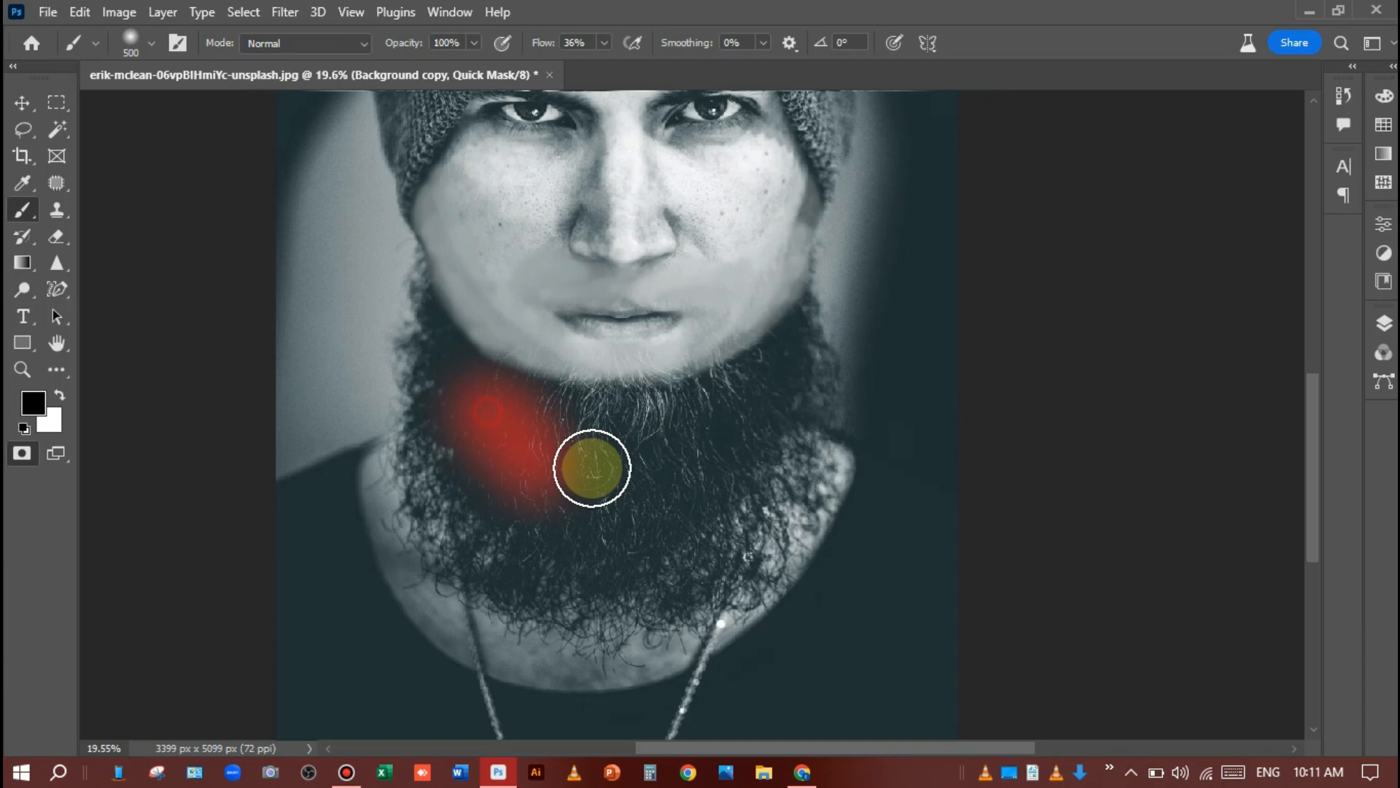
drag(590, 468, 509, 439)
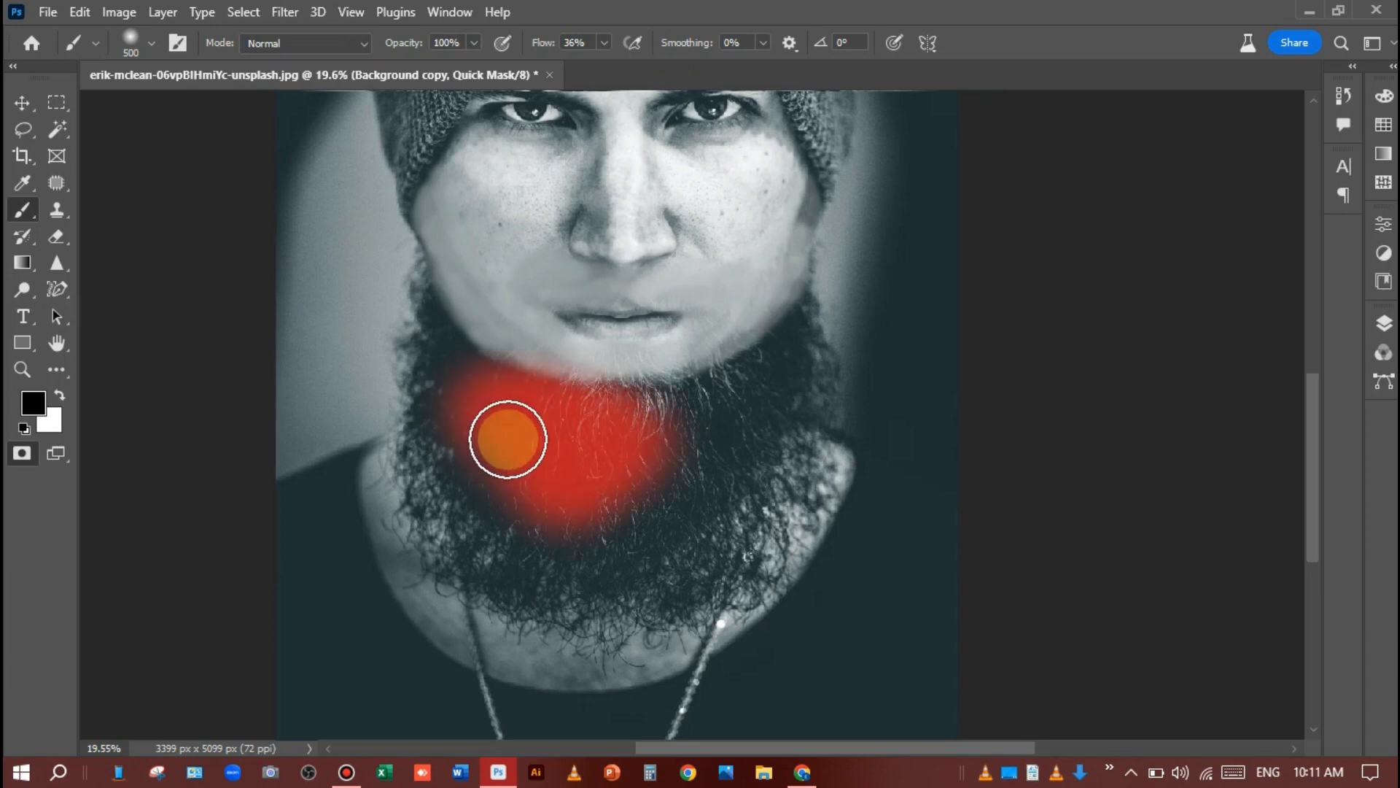
drag(507, 439, 439, 357)
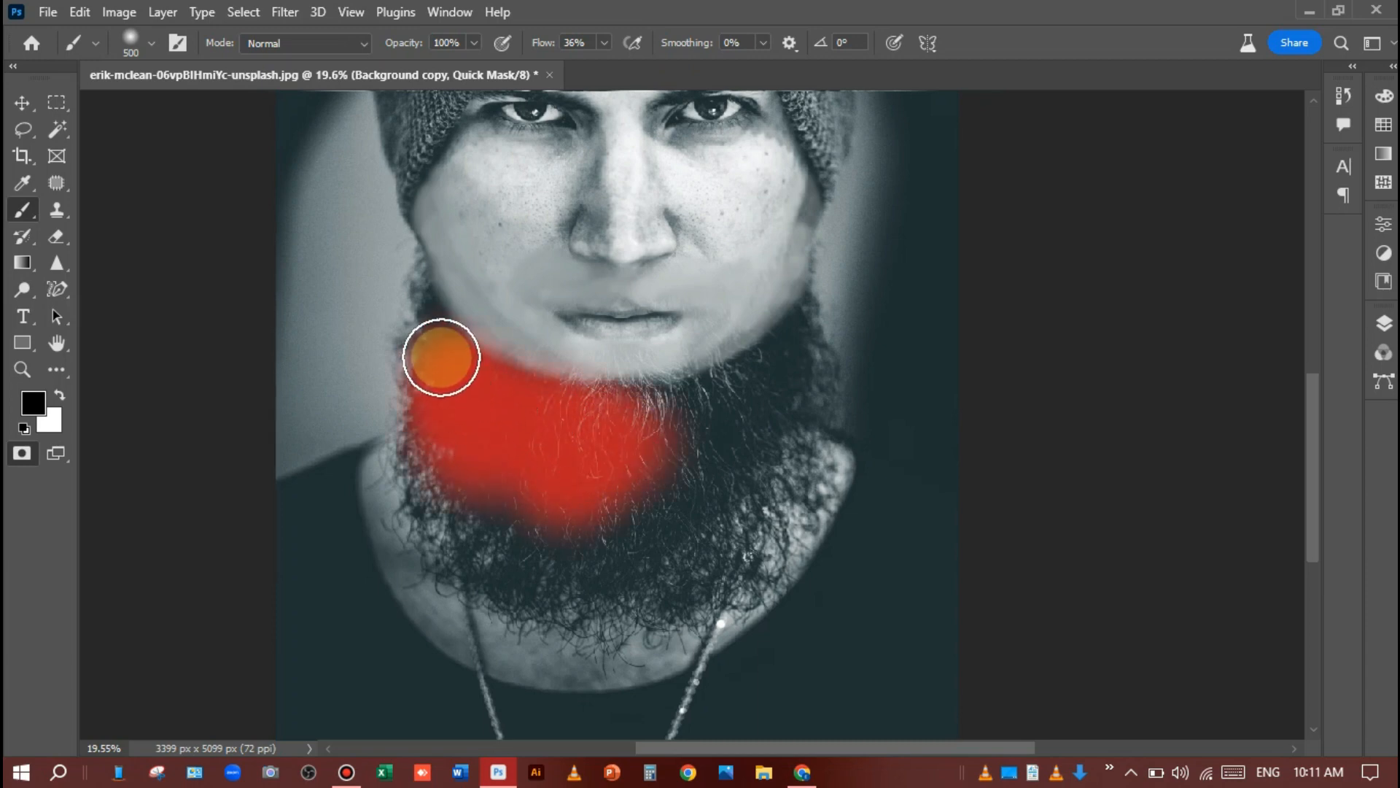
drag(441, 357, 434, 326)
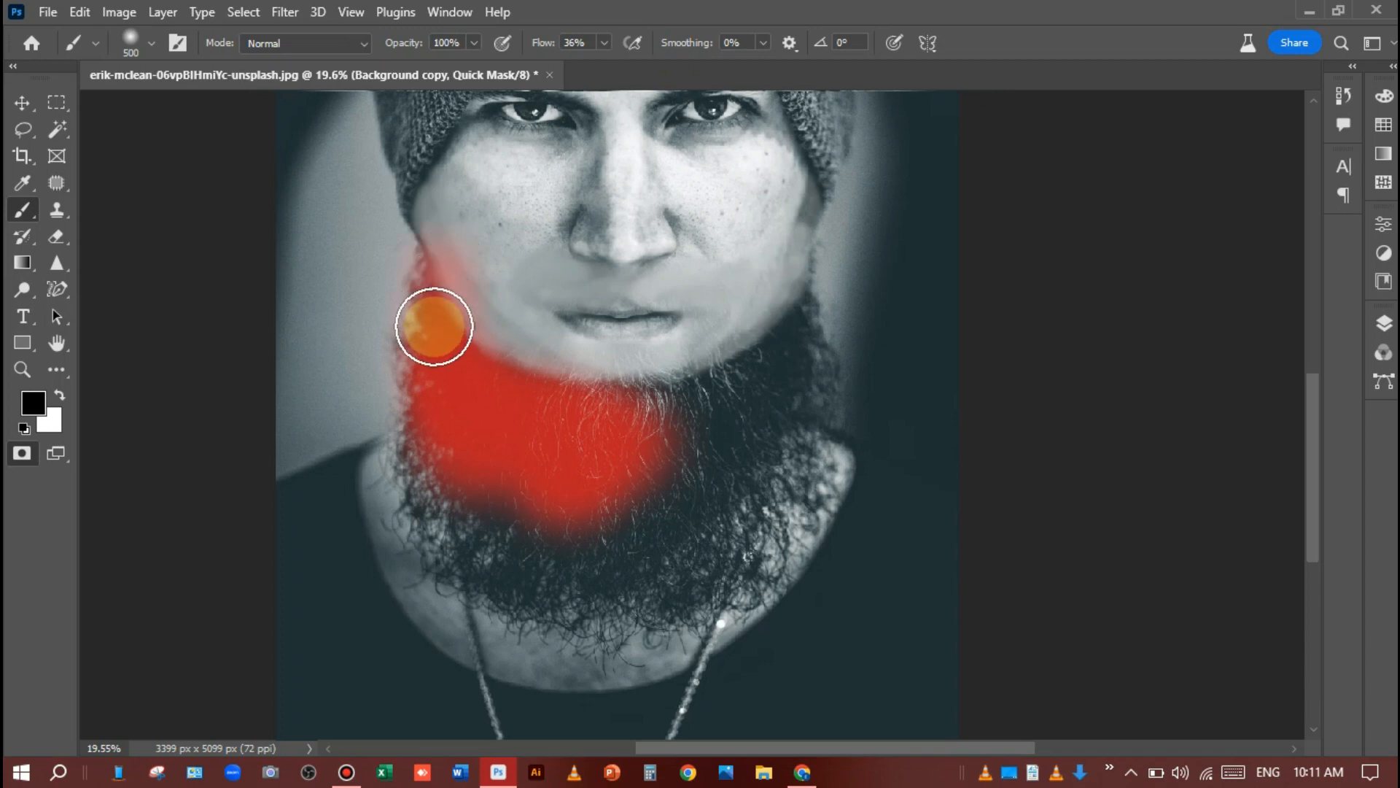
drag(433, 325, 409, 491)
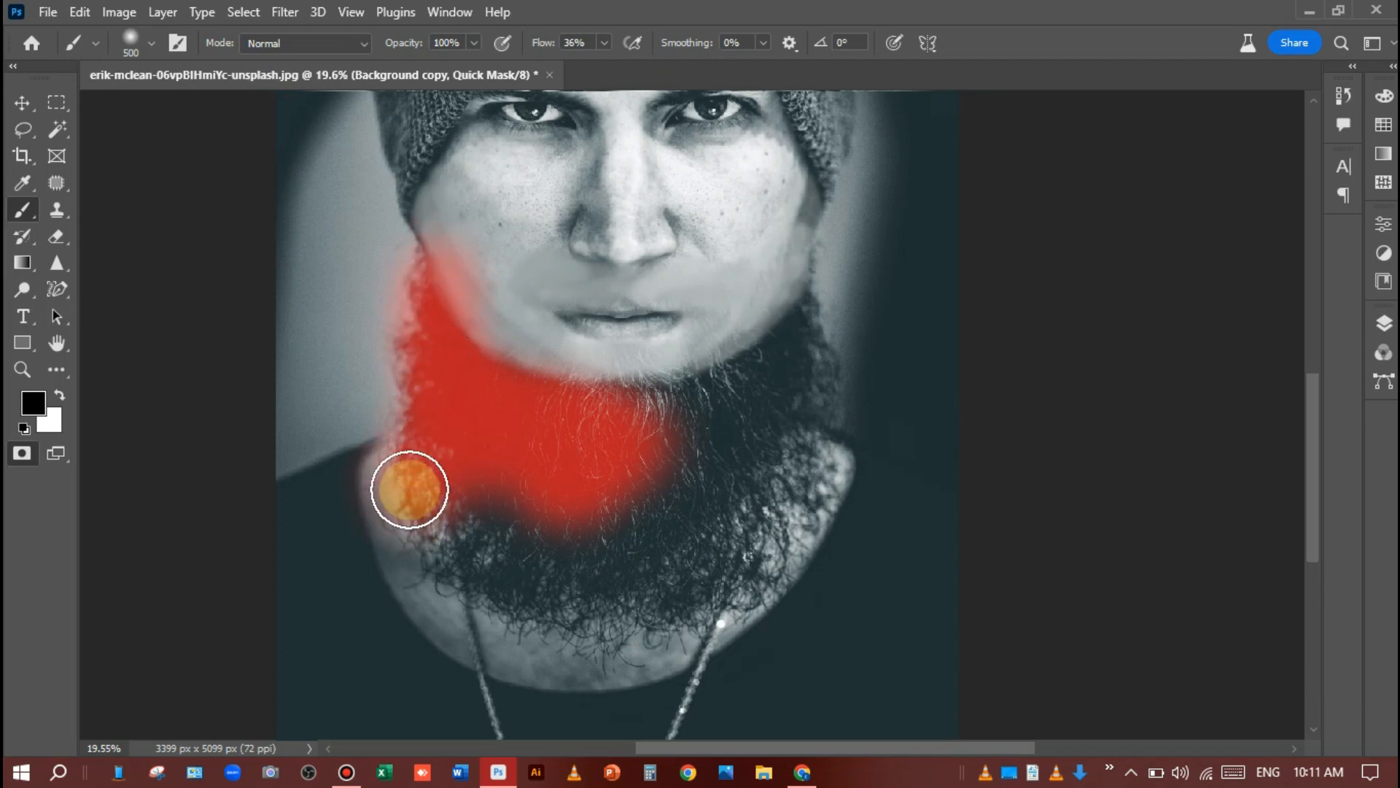
drag(408, 490, 487, 543)
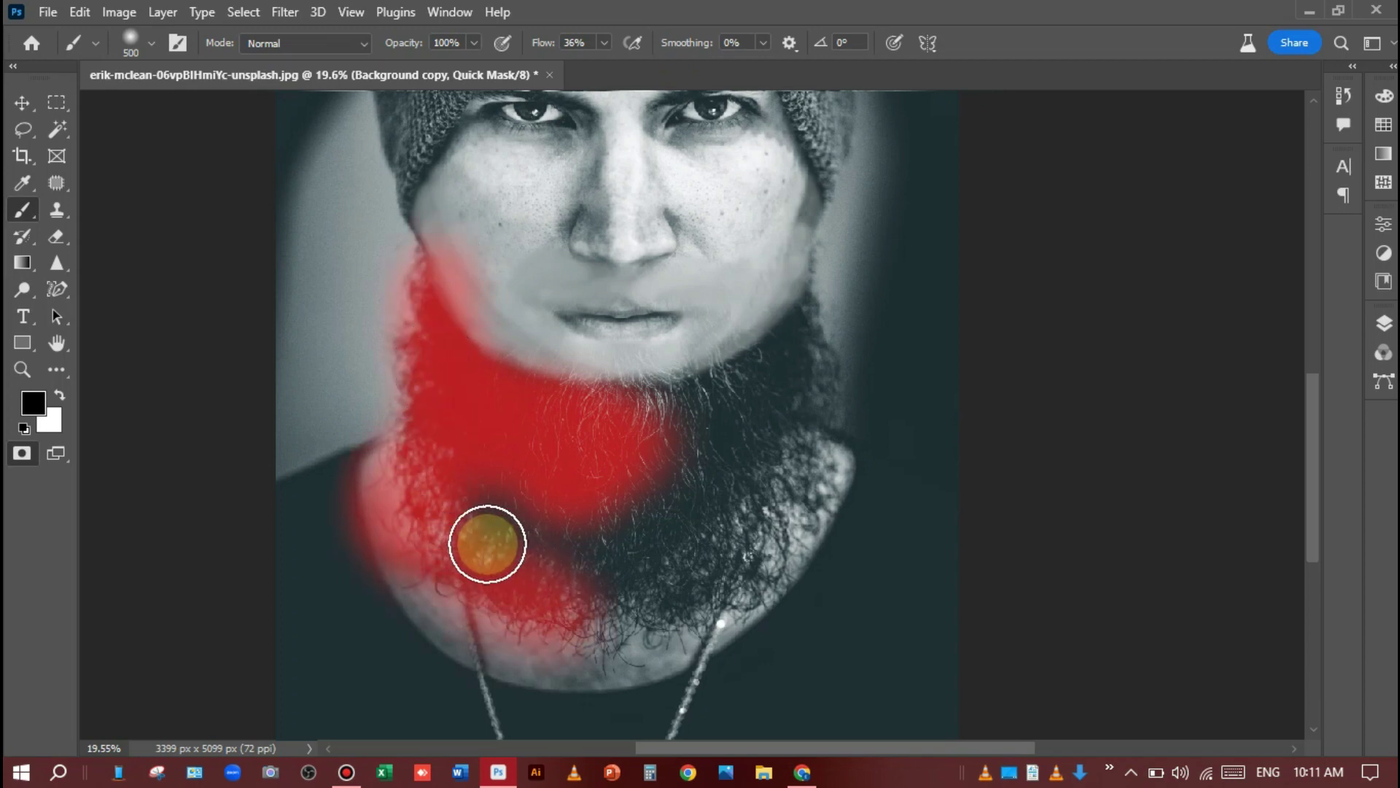
drag(488, 543, 734, 449)
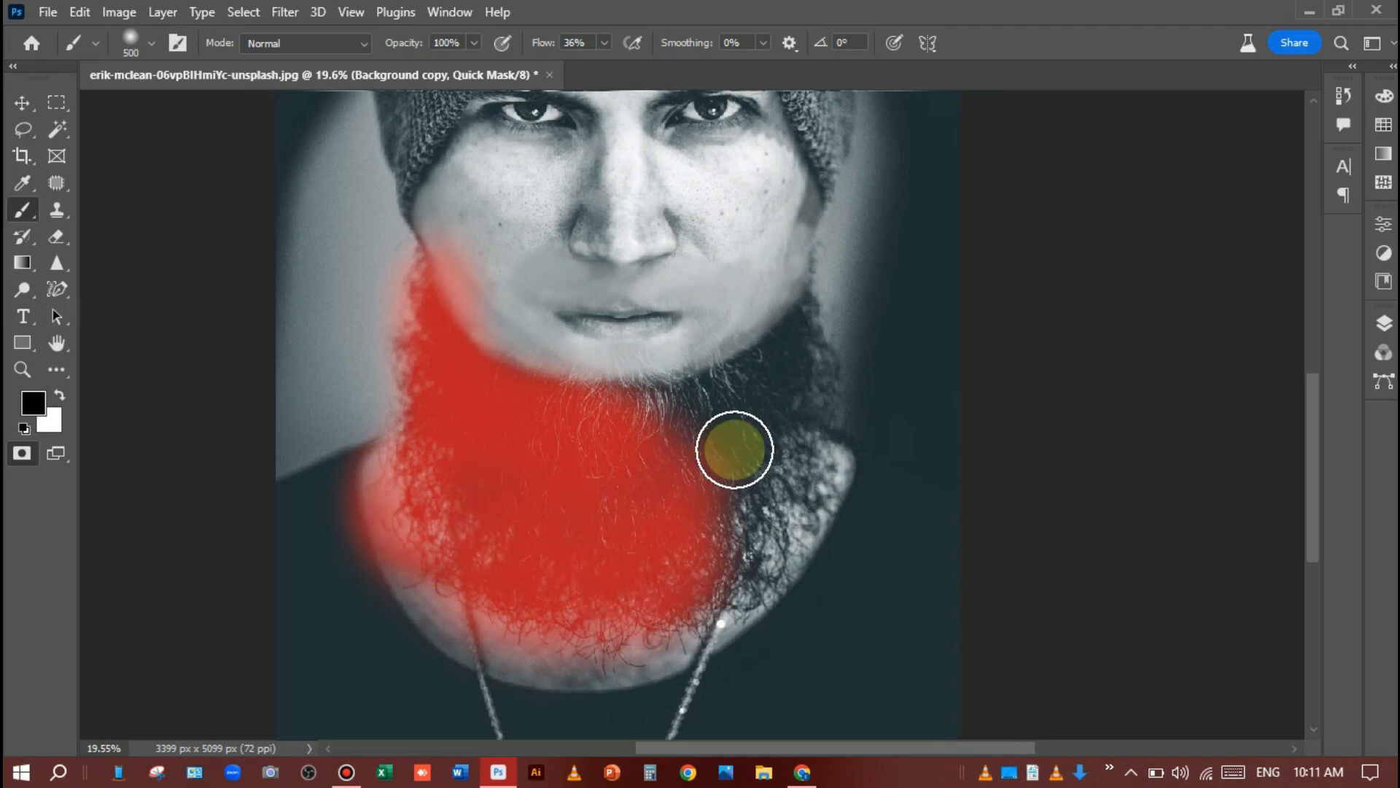
drag(732, 451, 647, 634)
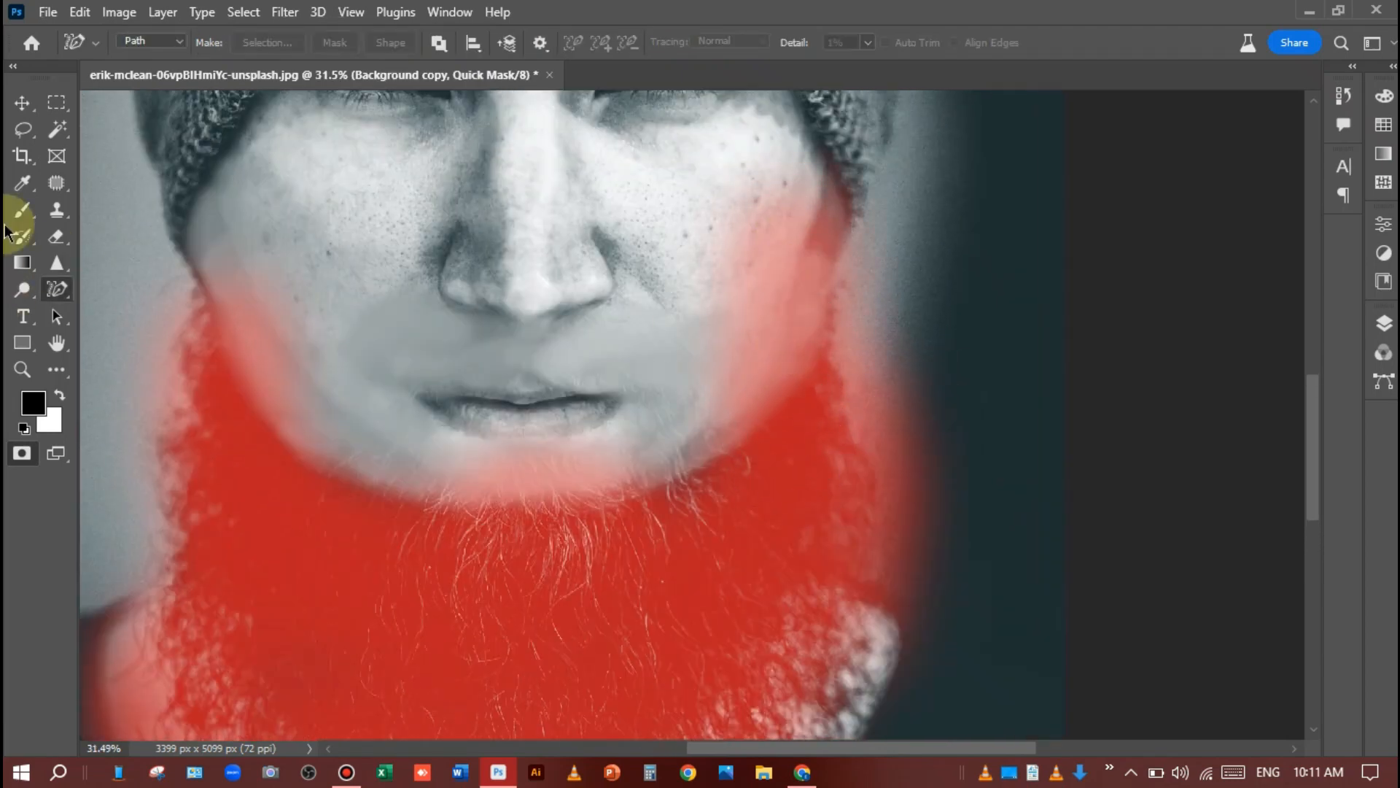
Mask the moustache, mouth corners, cheeks and chin around the lips with a smaller brush.
click(22, 213)
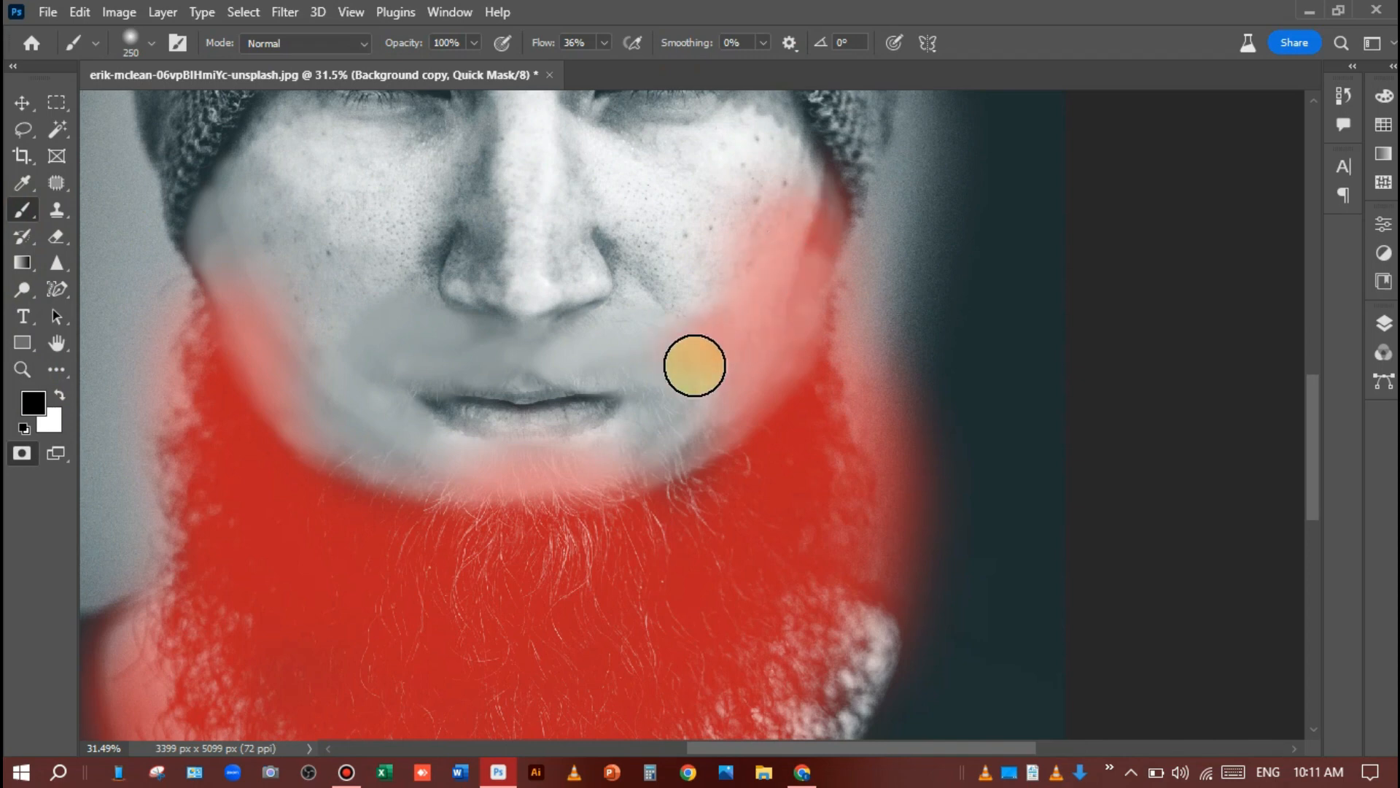
drag(694, 365, 623, 439)
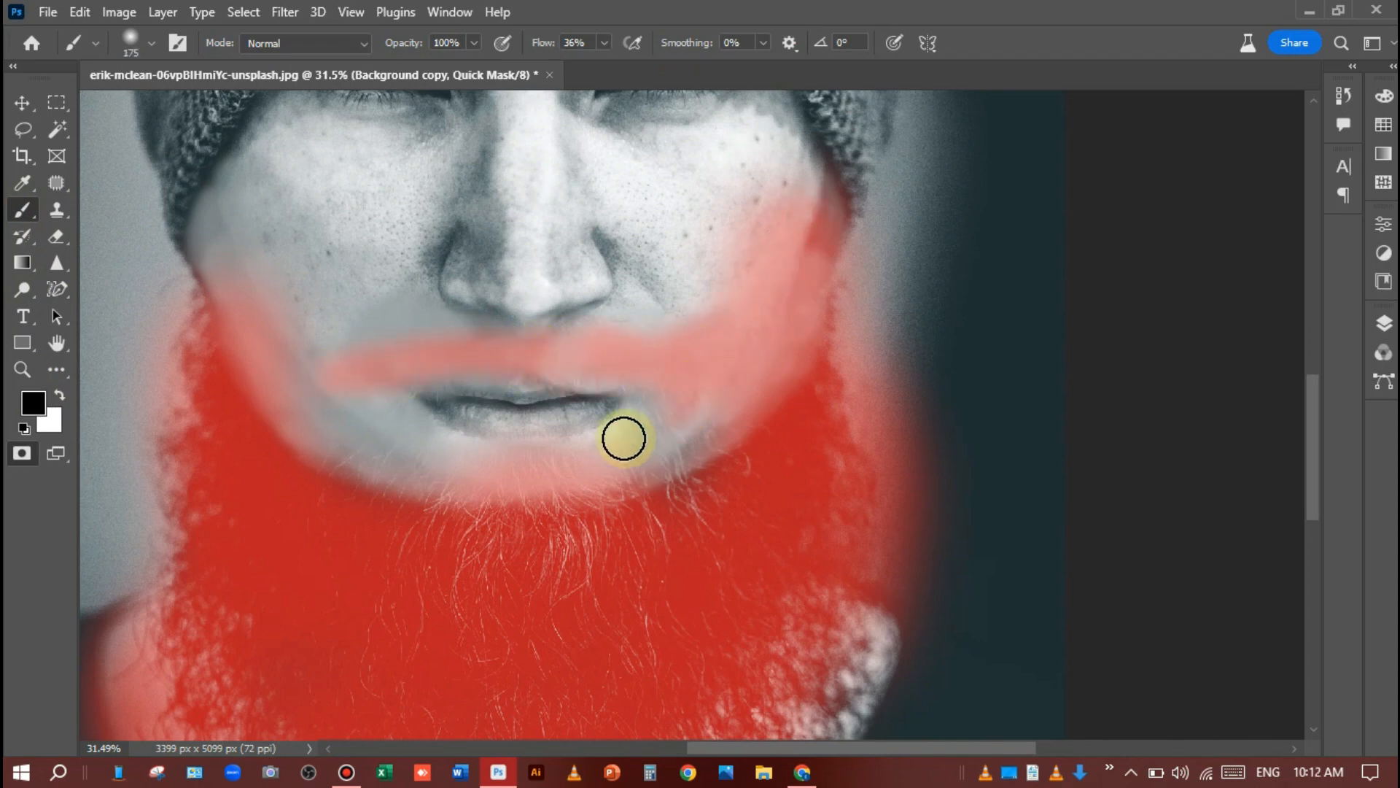
drag(626, 437, 381, 411)
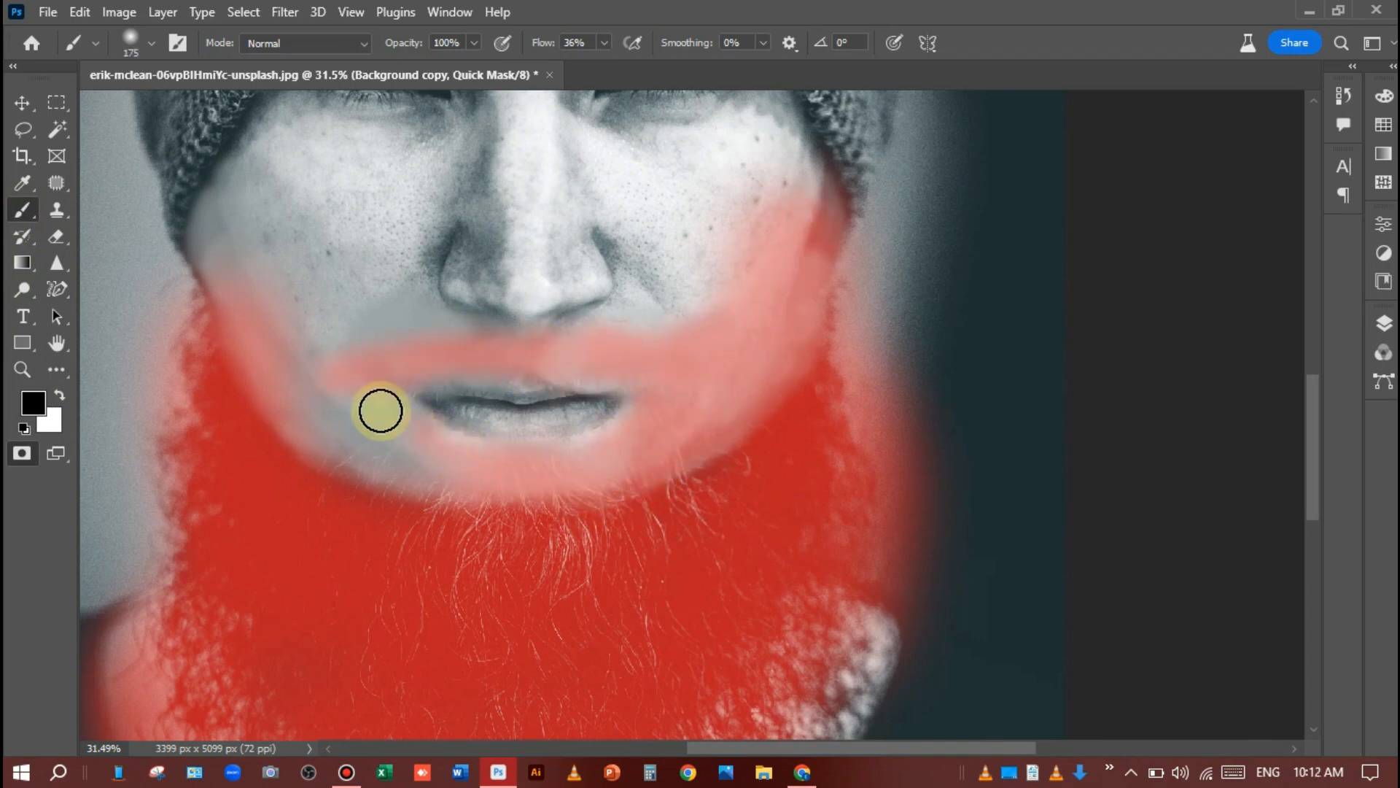
drag(380, 412, 541, 516)
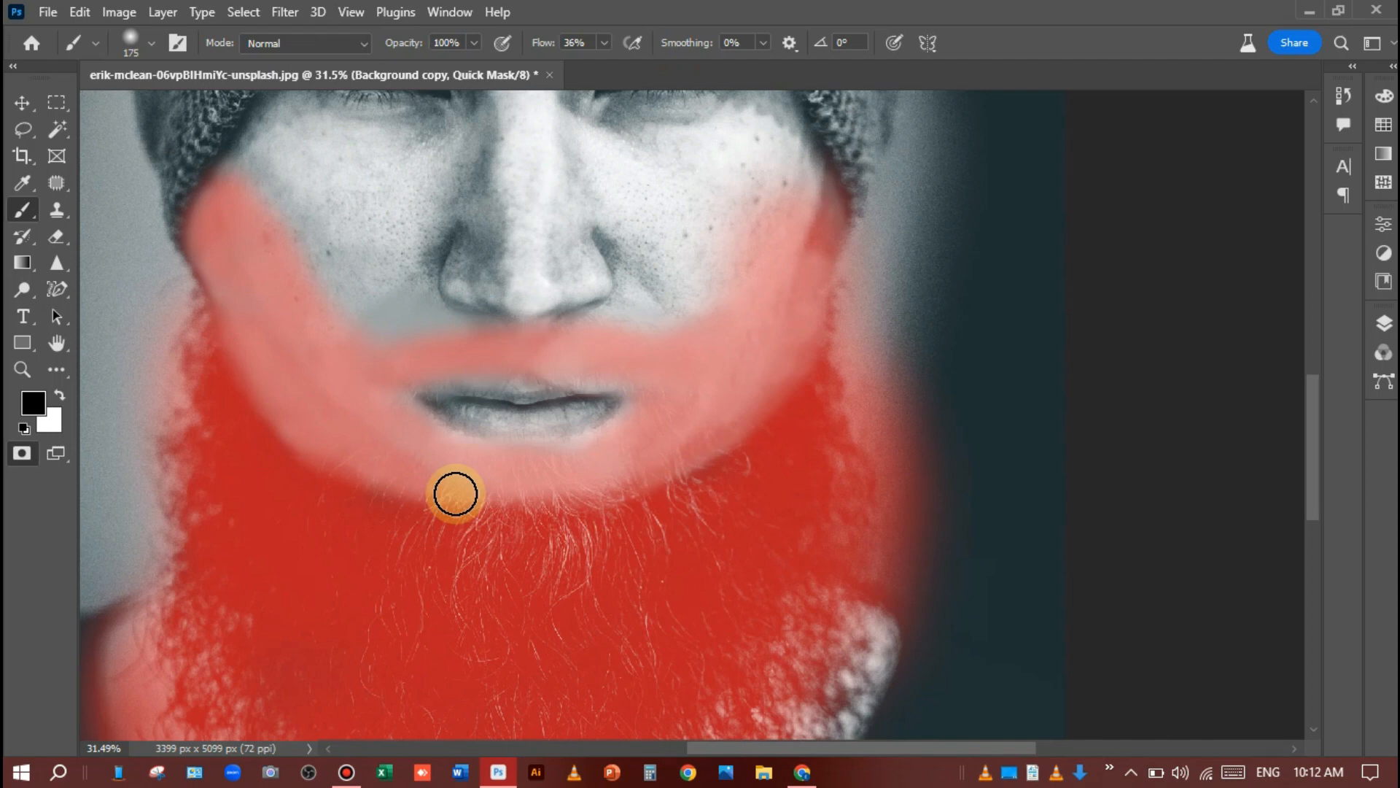
drag(455, 496, 622, 544)
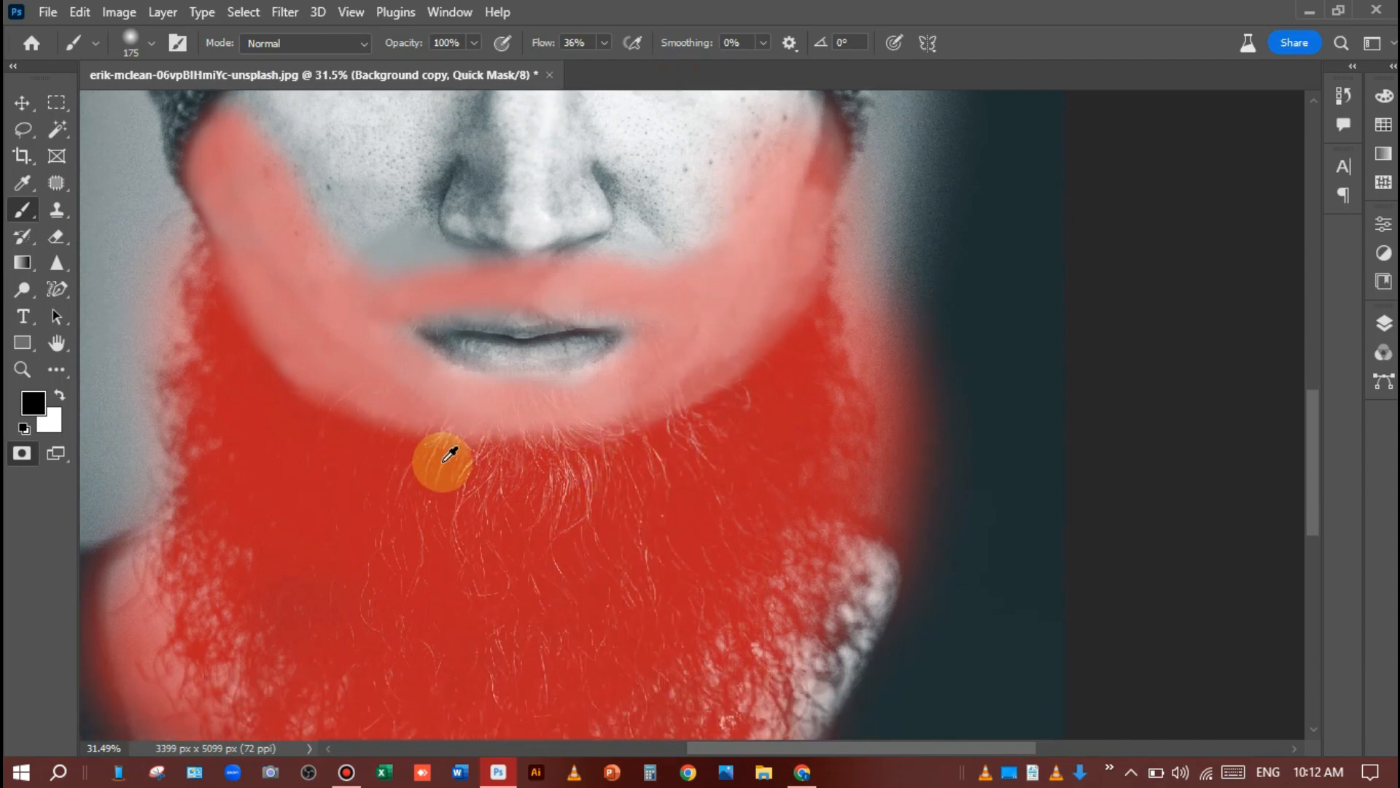
key(ctrl+-)
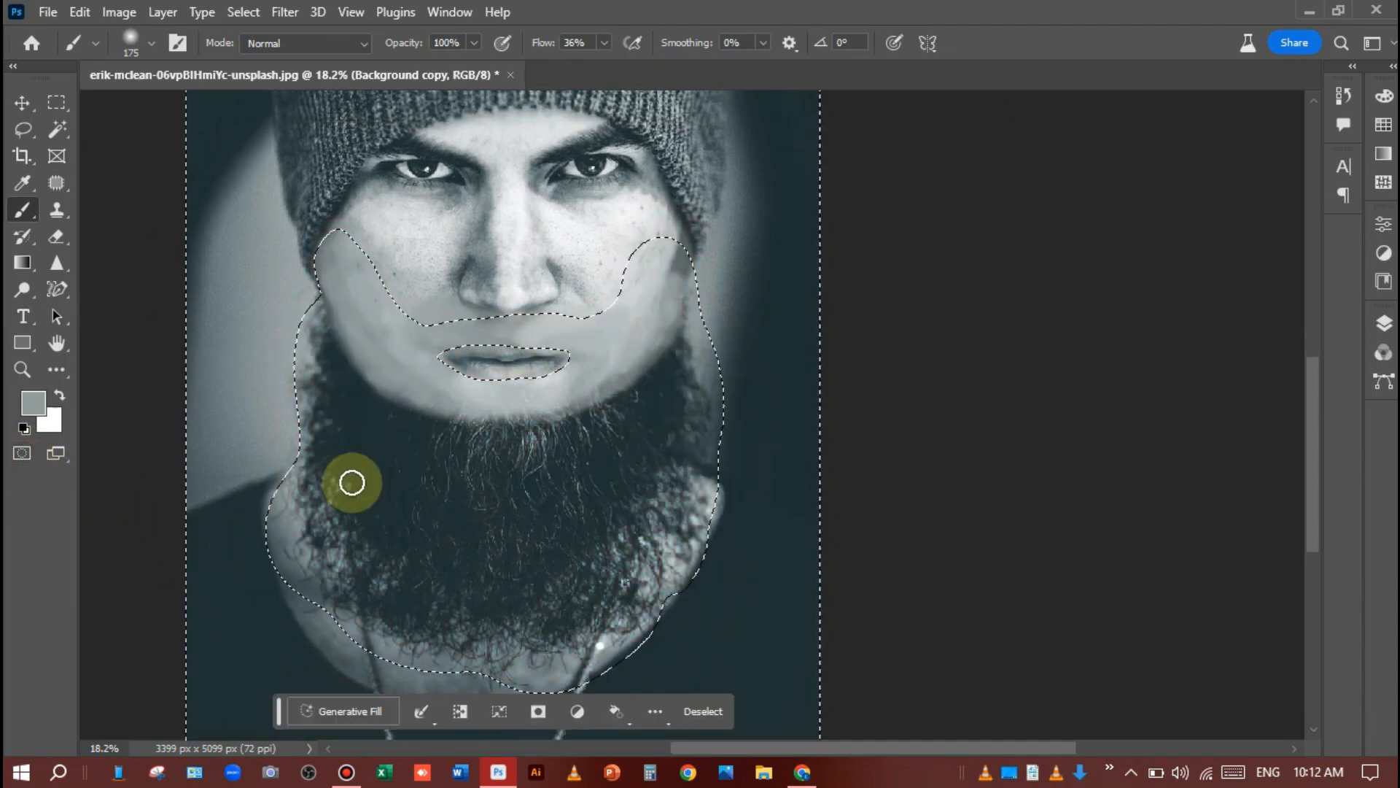
Exit Quick Mask and add the right cheek edge to the selection with the Lasso.
click(245, 12)
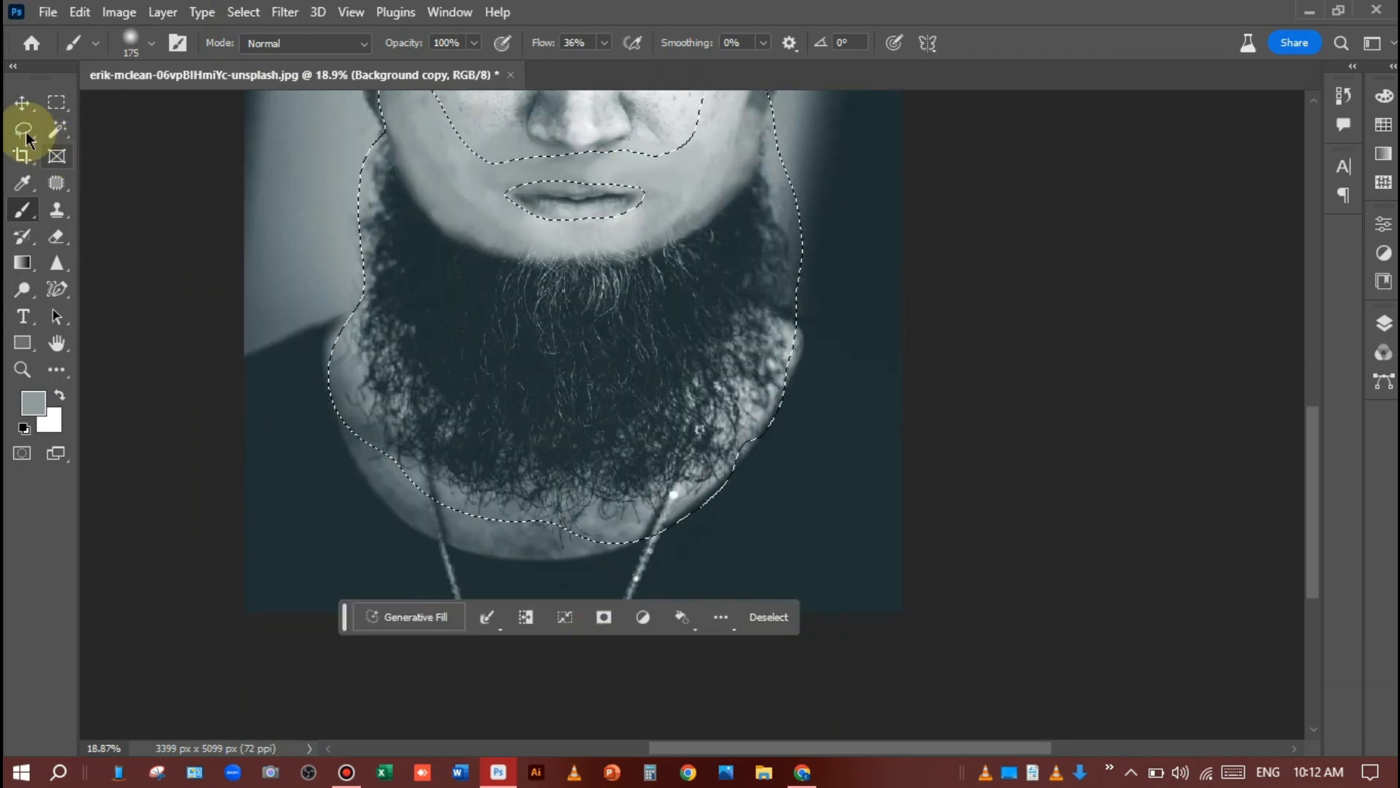
click(22, 128)
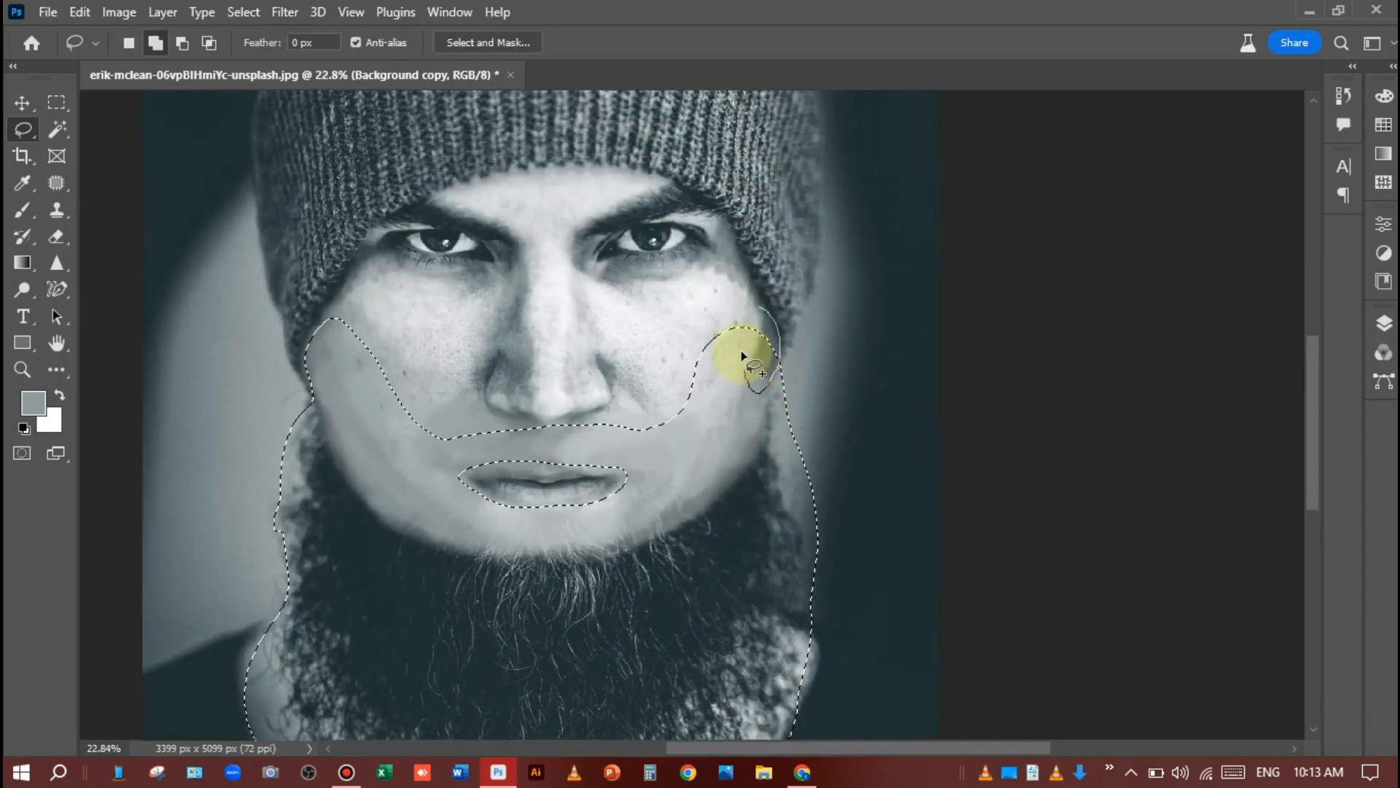
click(743, 365)
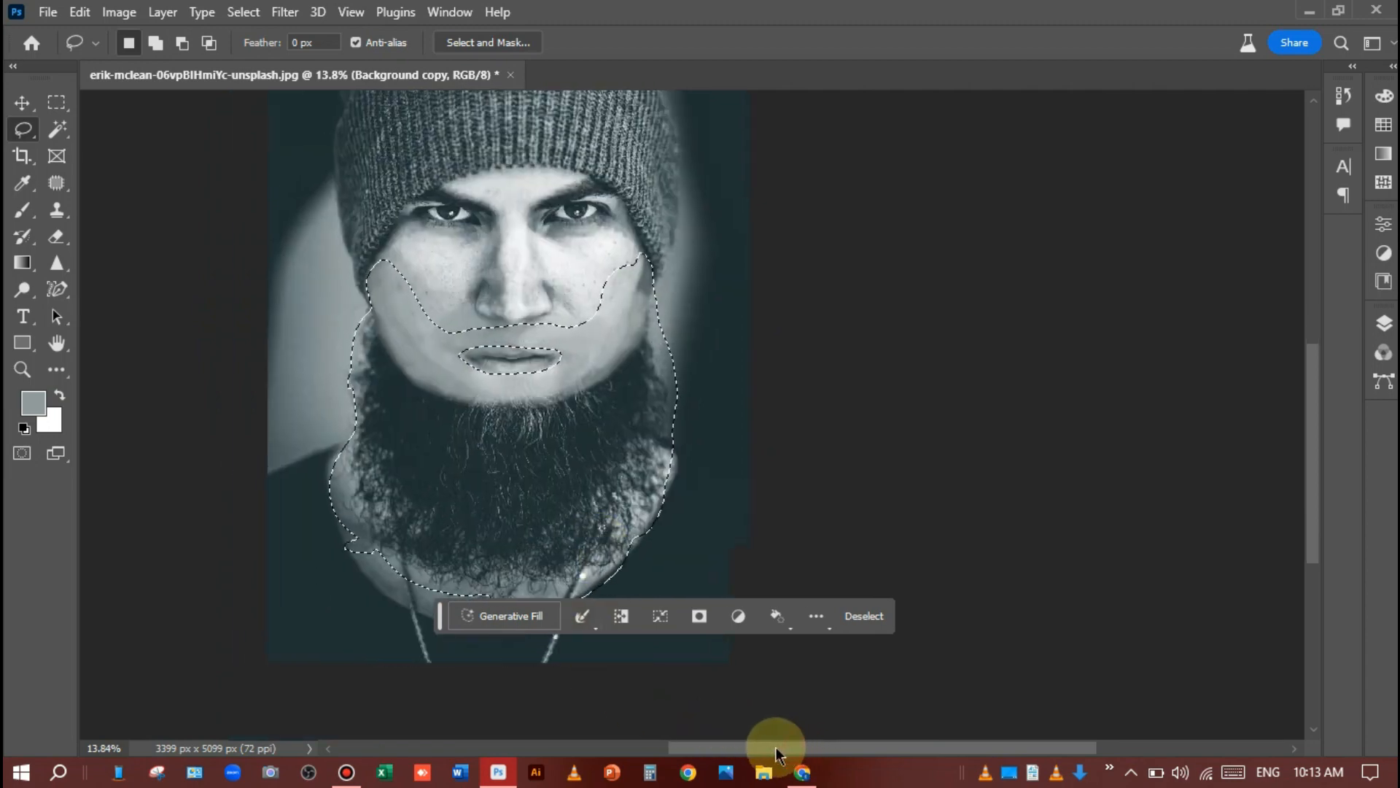
Run Generative Fill on the beard selection with the prompt 'skin'.
click(503, 615)
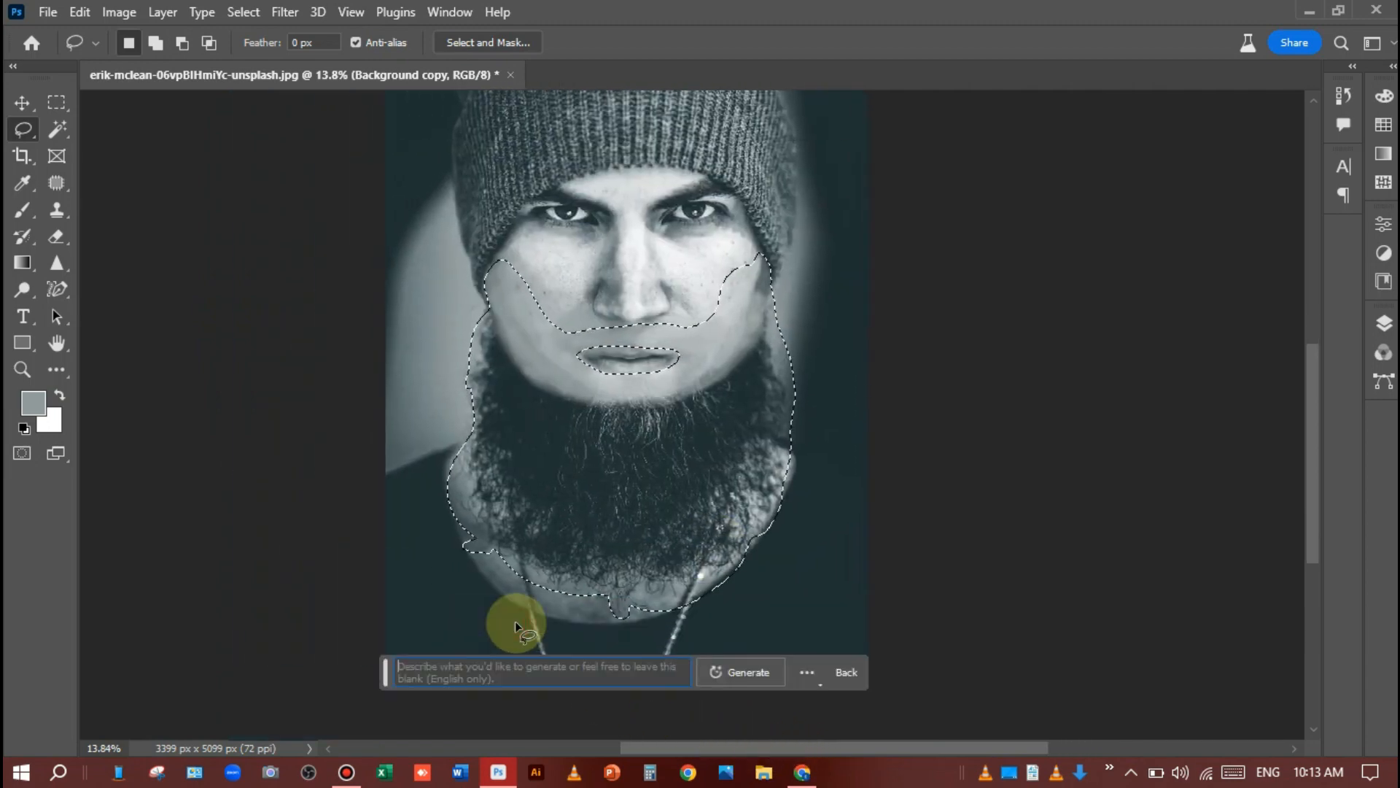
text(skin)
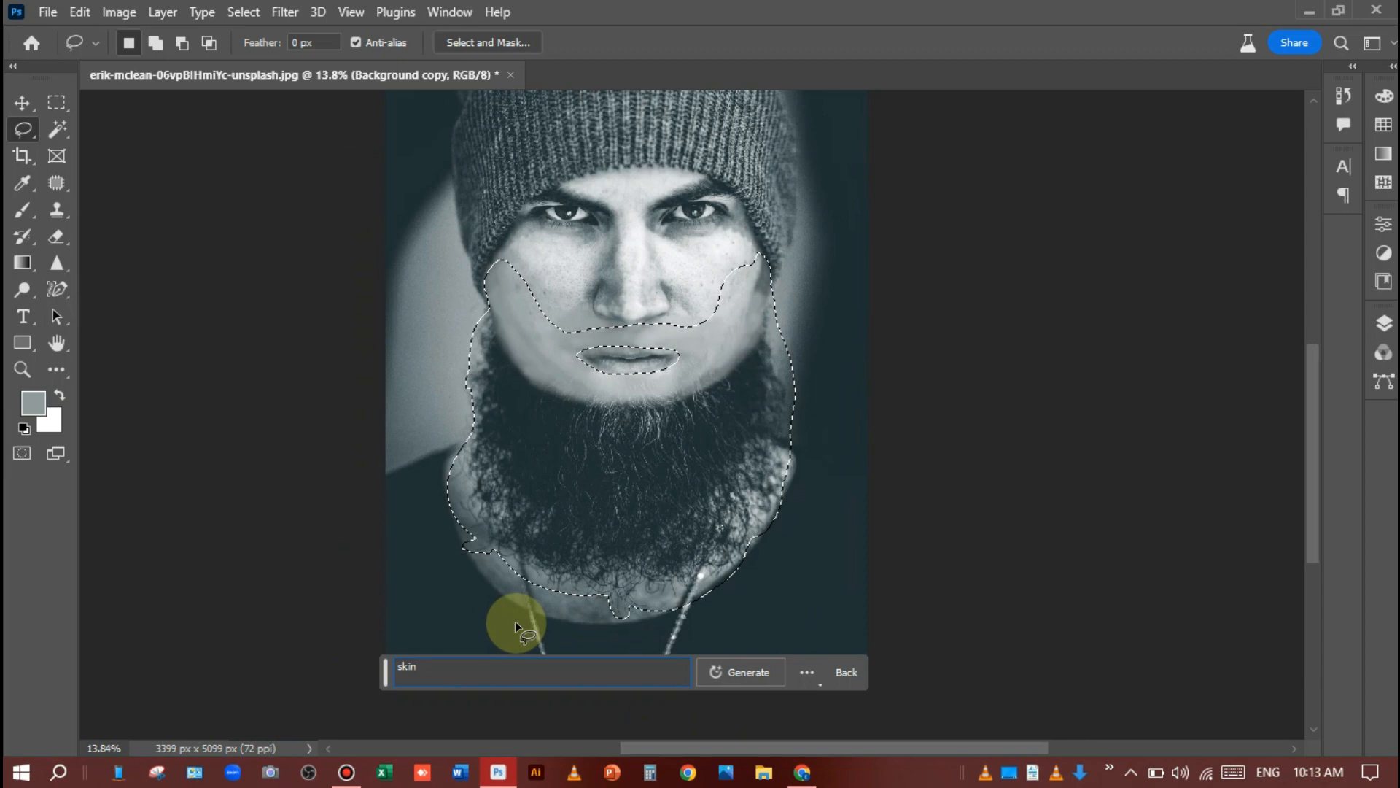
click(739, 671)
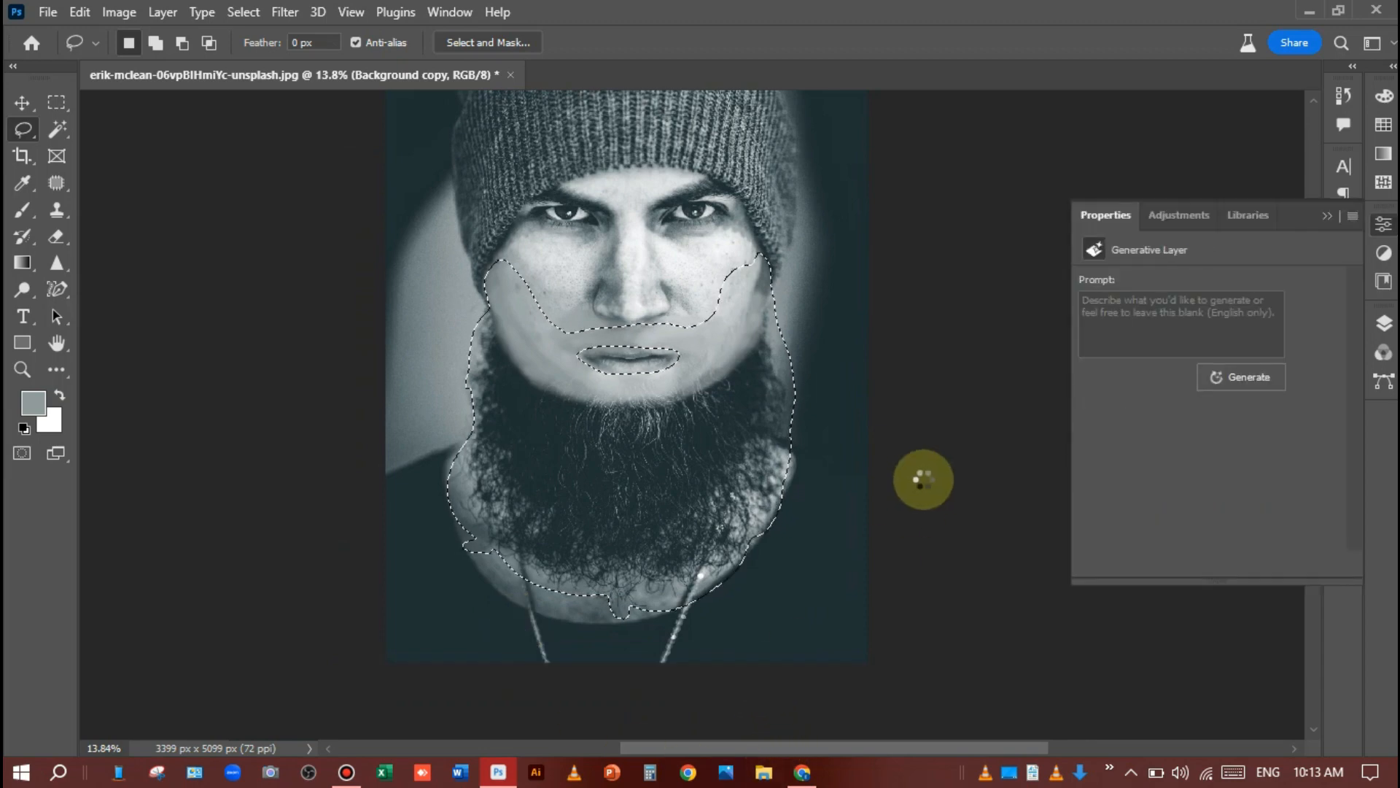
click(1240, 376)
text(skin)
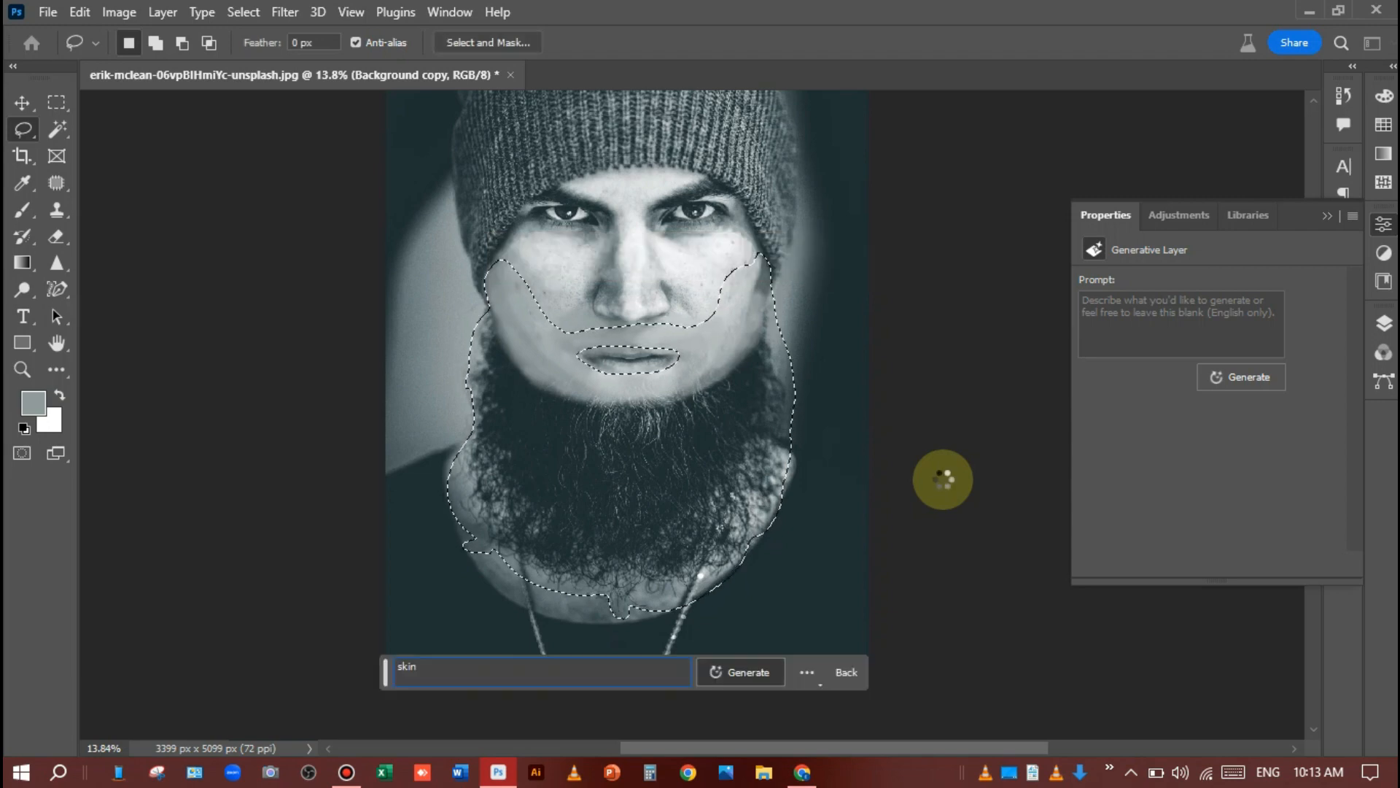
Step through generated variations 1/3 to 3/3, ending on the third.
click(740, 671)
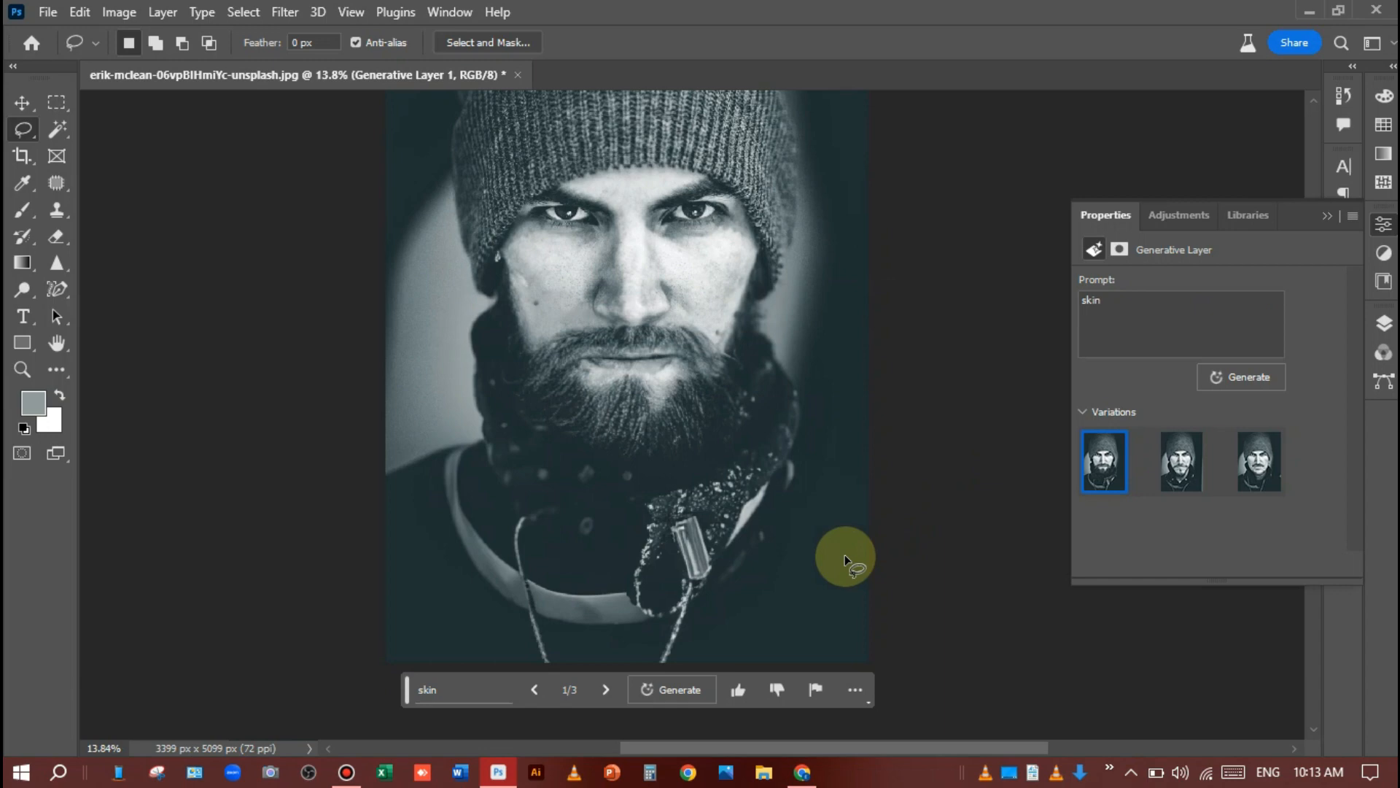
click(606, 689)
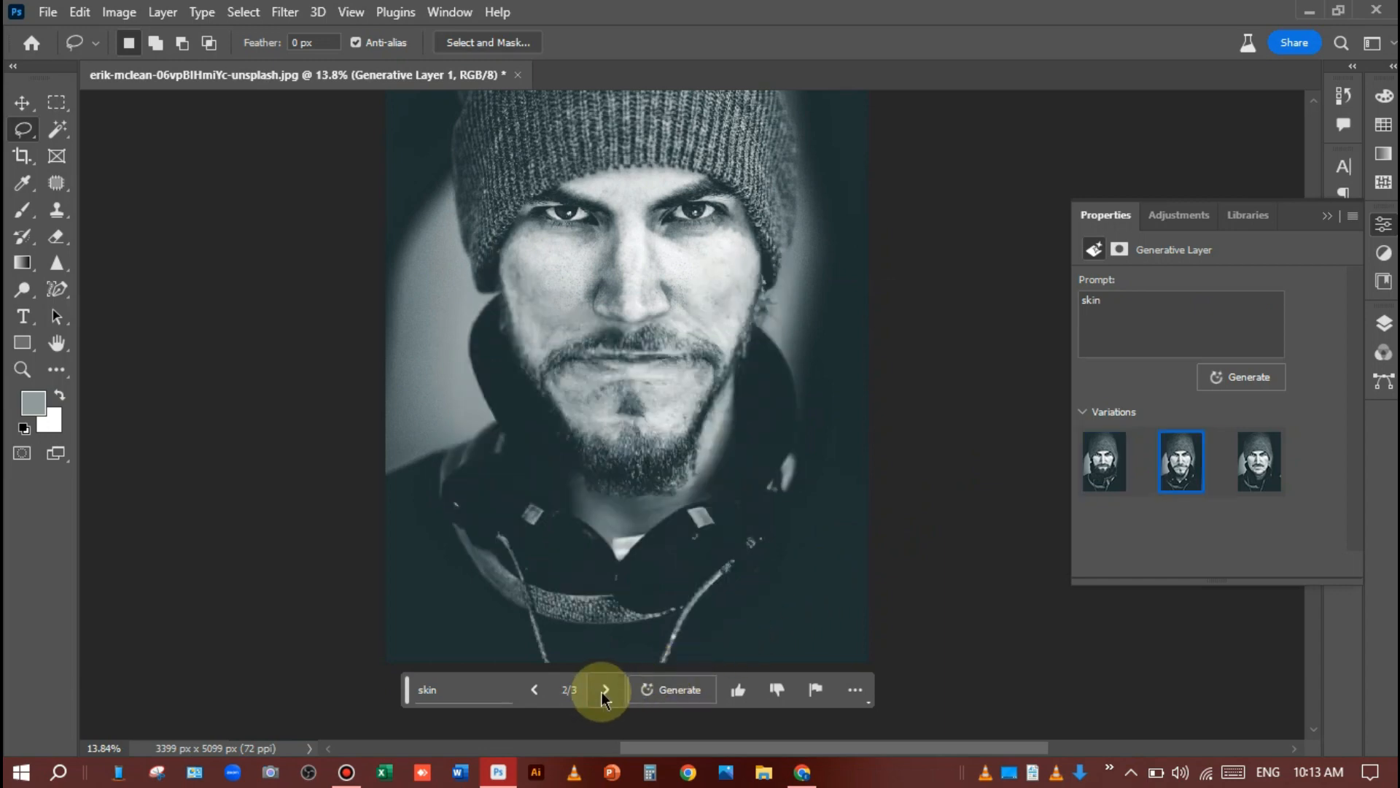
click(605, 688)
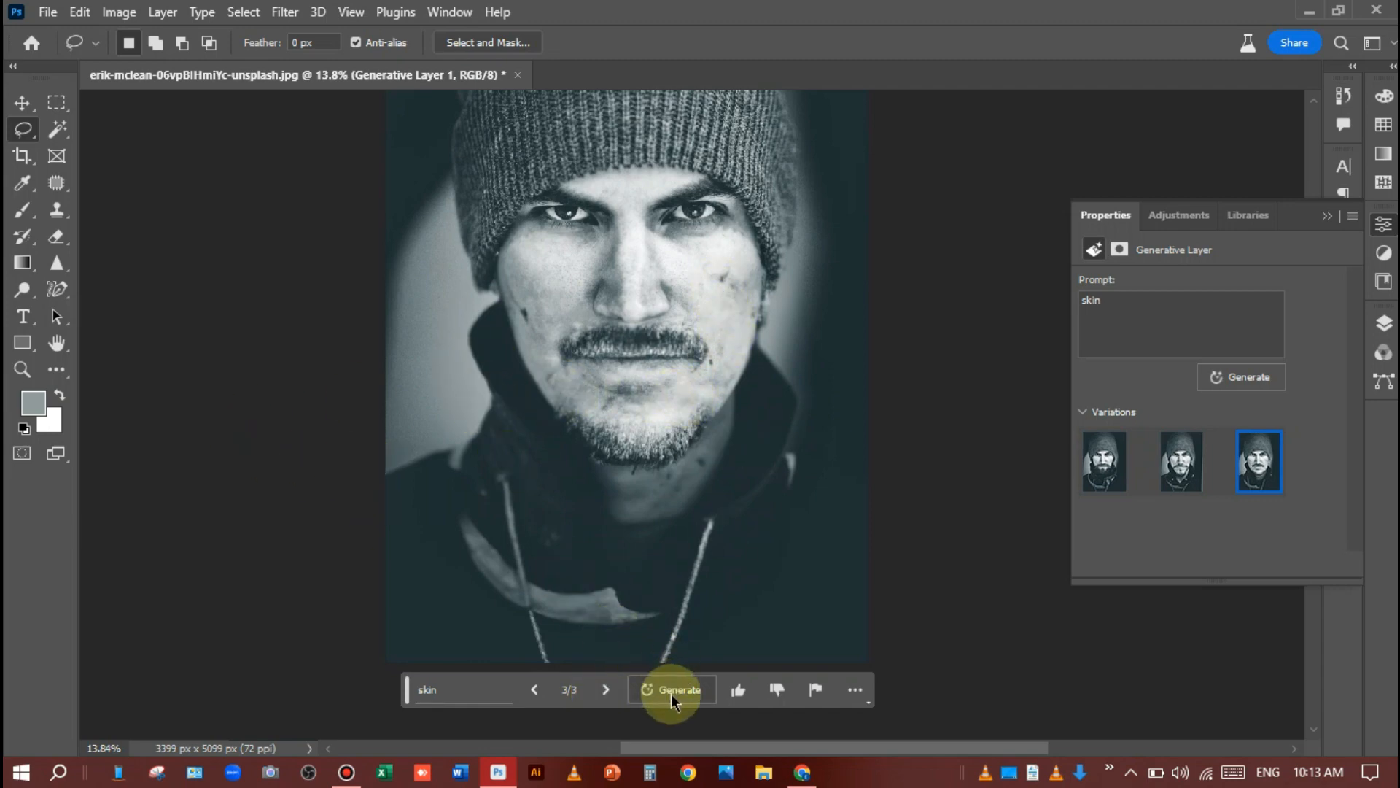
Generate three more variations, browse them and return to clean-shaven variation 1/6.
click(677, 688)
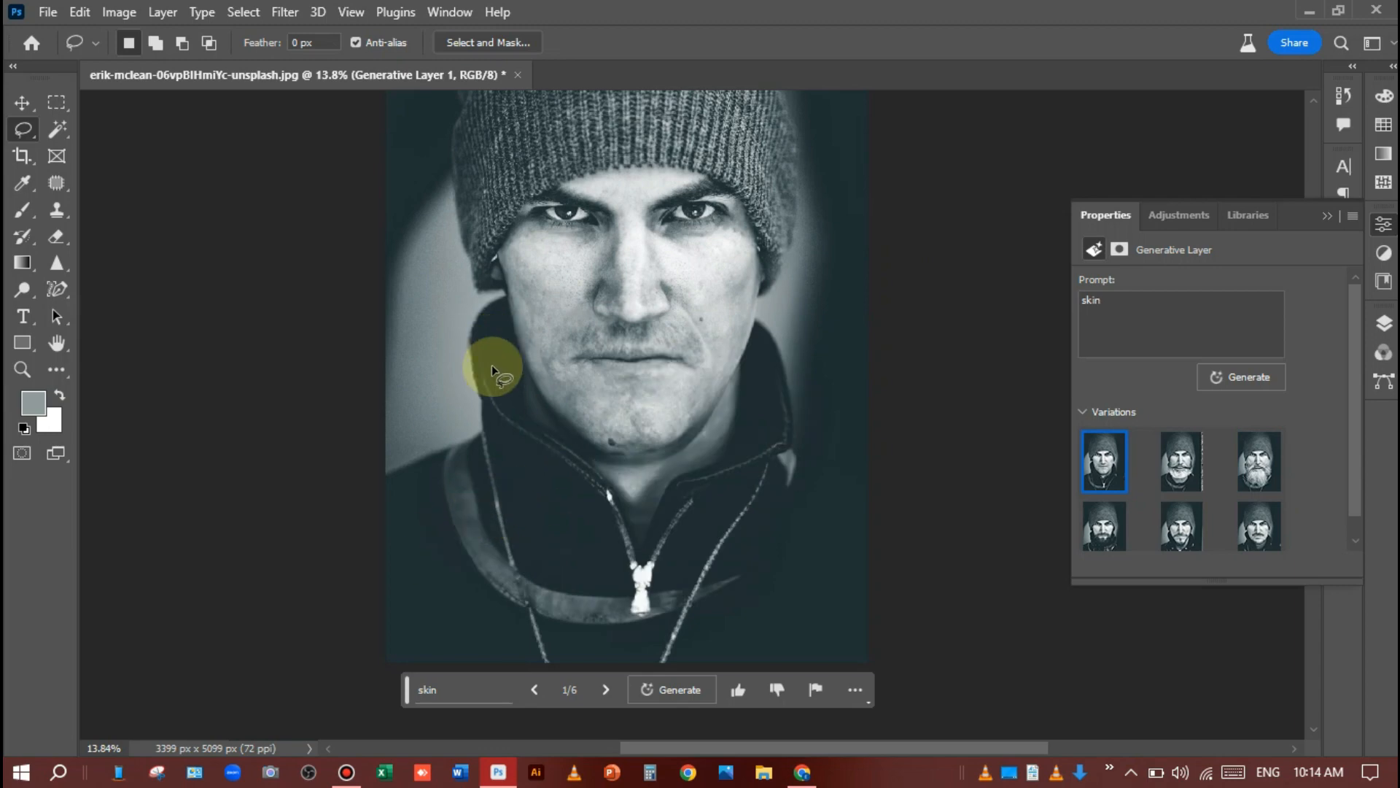
mouse_move(754, 554)
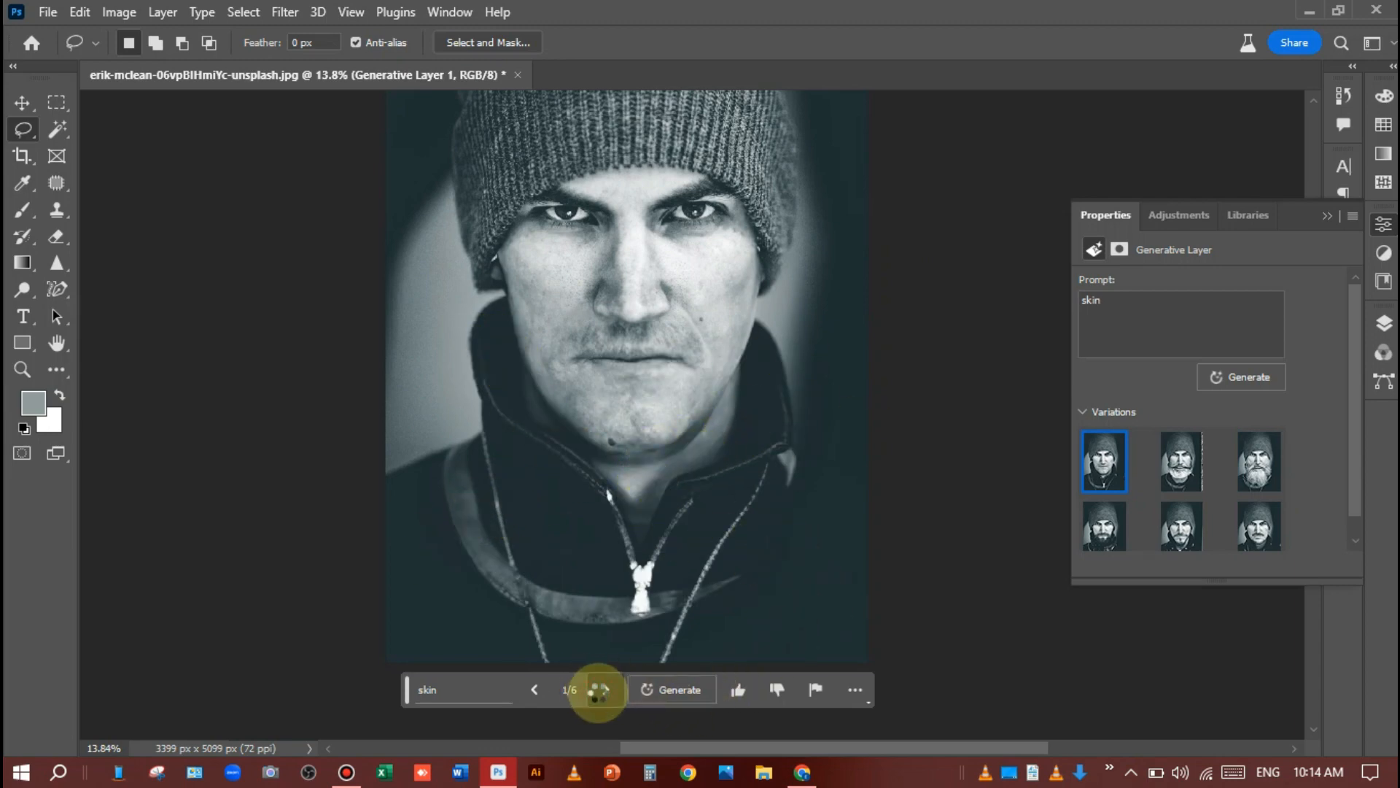
click(1259, 461)
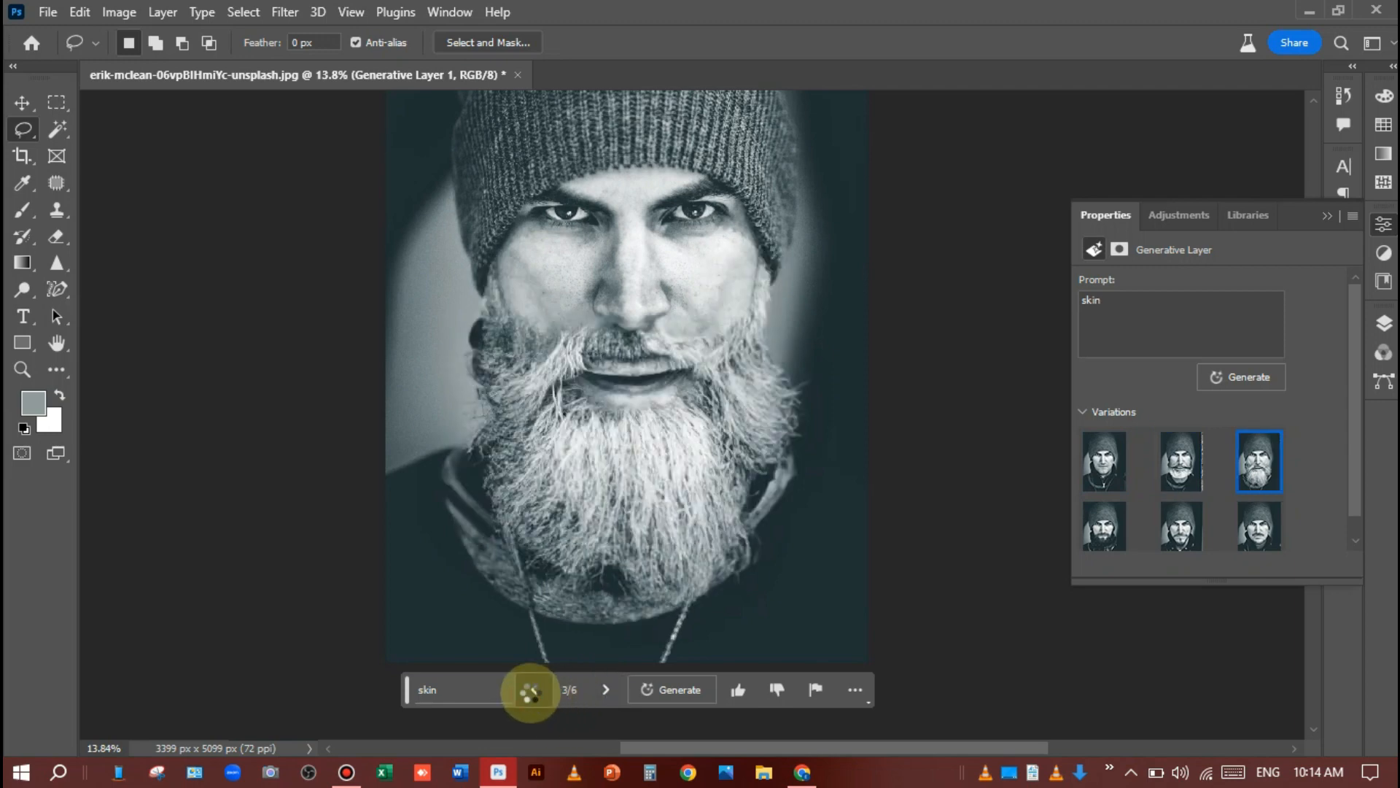
click(532, 688)
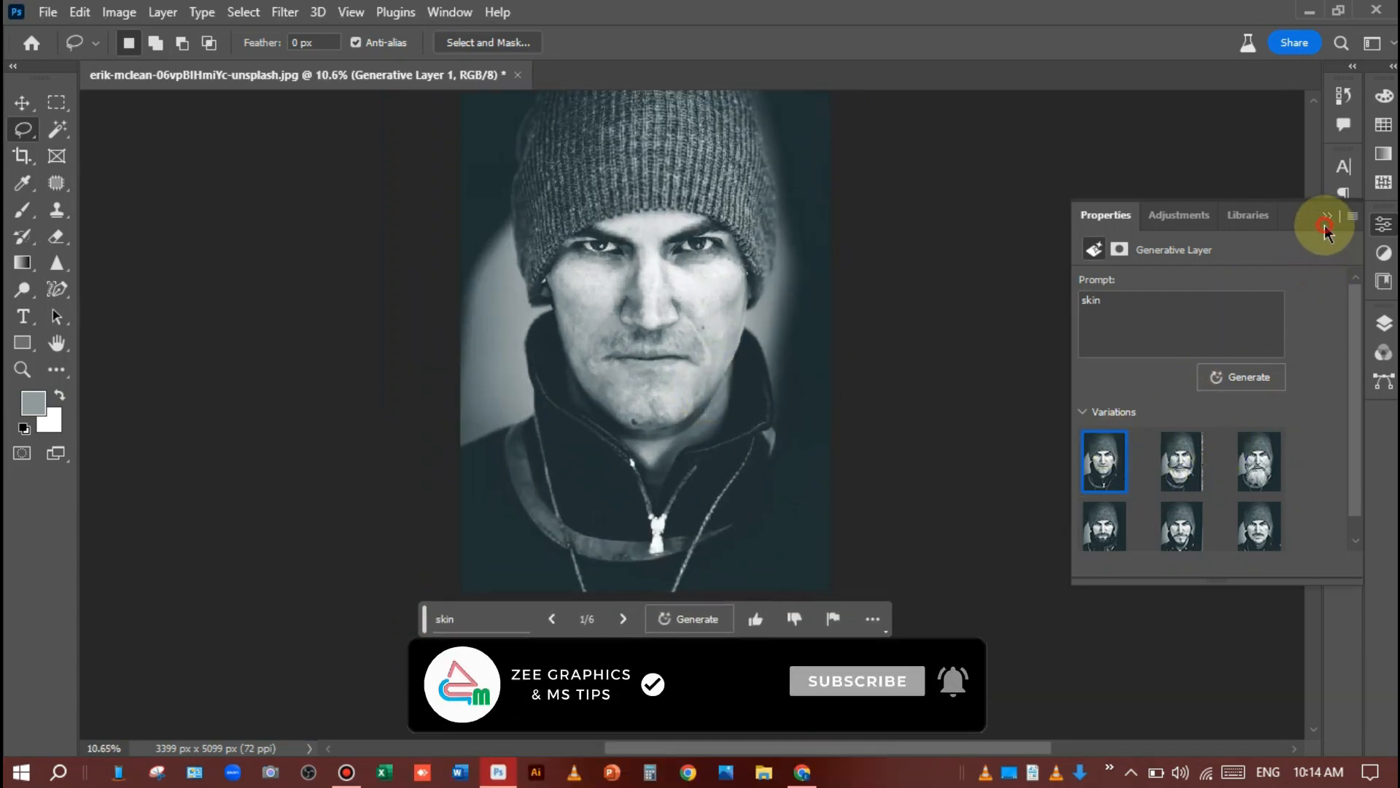
Group the generated and copied layers, then toggle the group's visibility to compare against the original beard.
click(1324, 232)
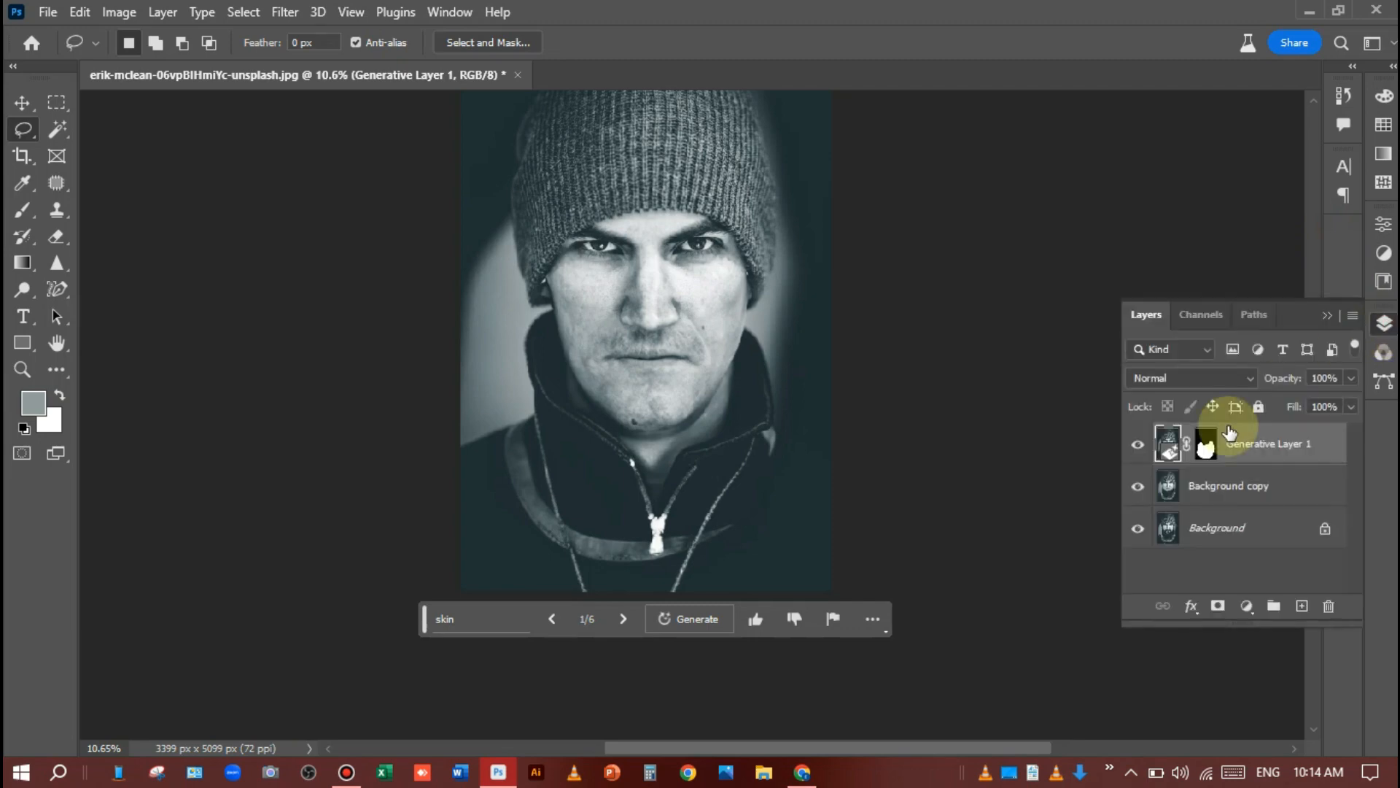
click(1249, 486)
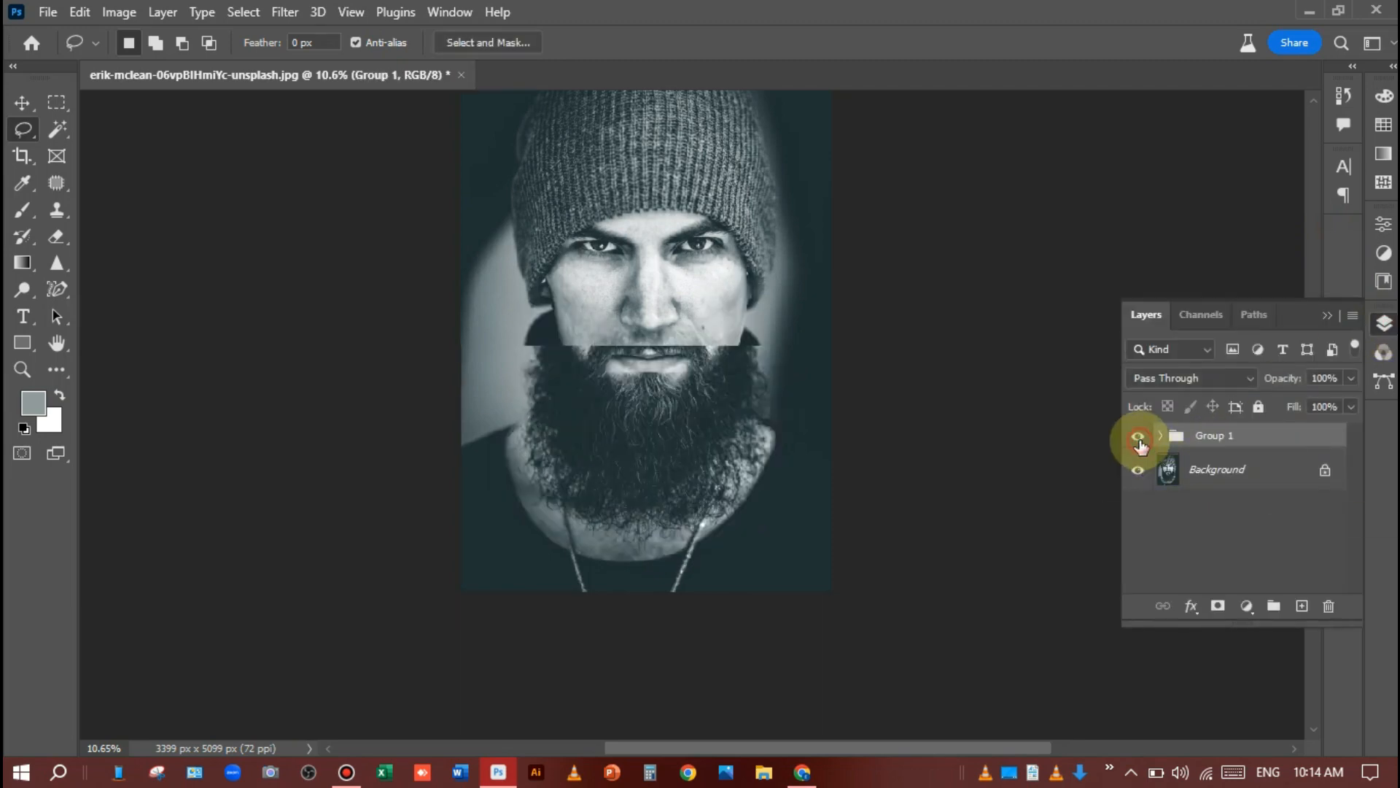
click(1138, 435)
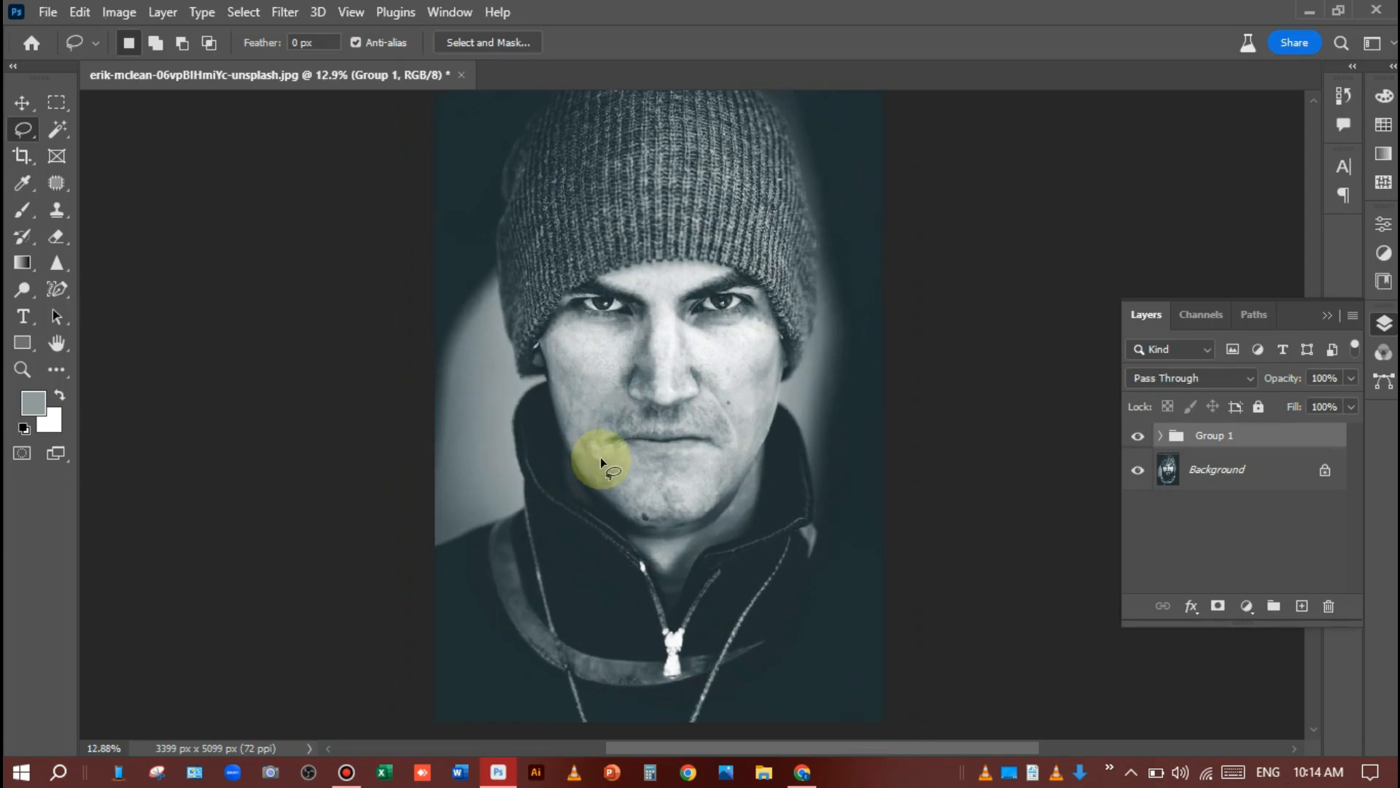
mouse_move(1115, 473)
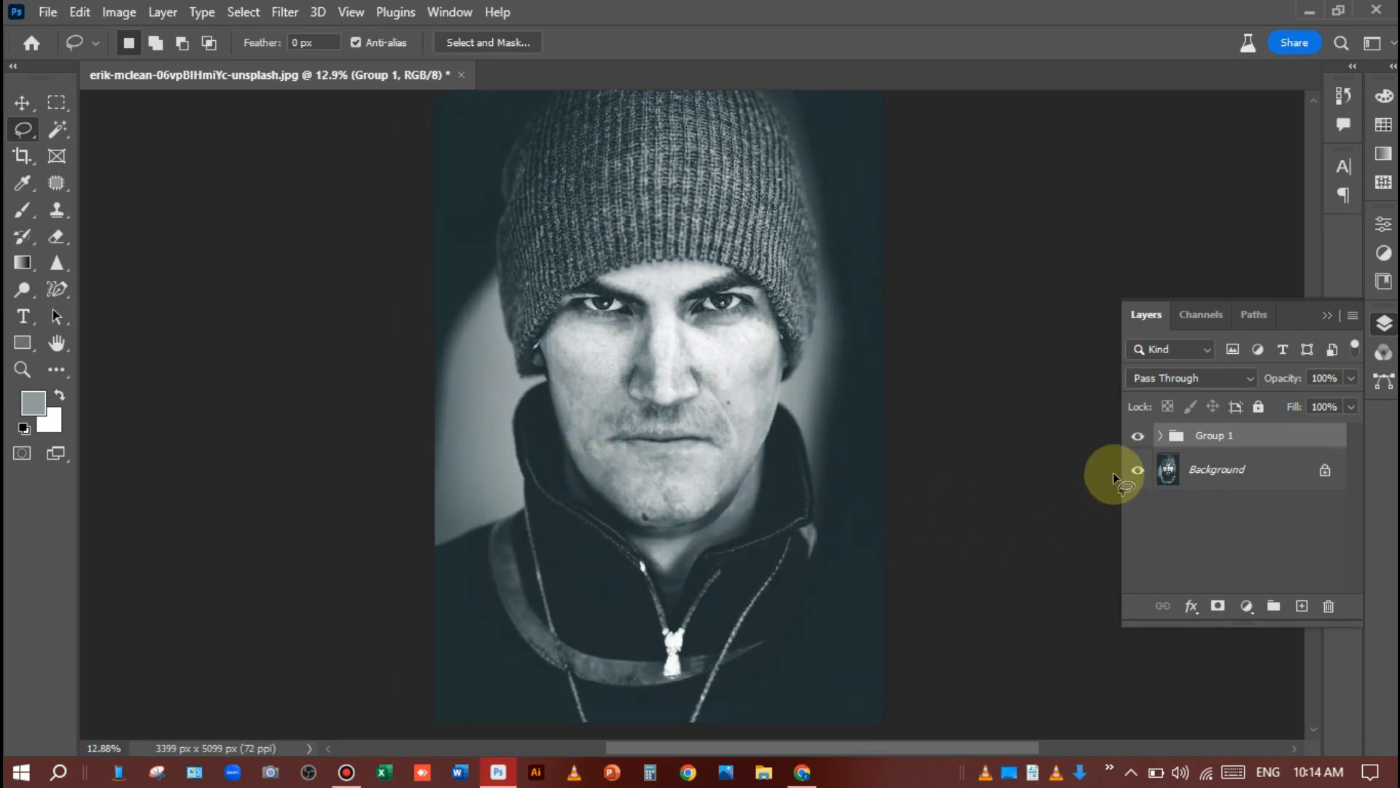